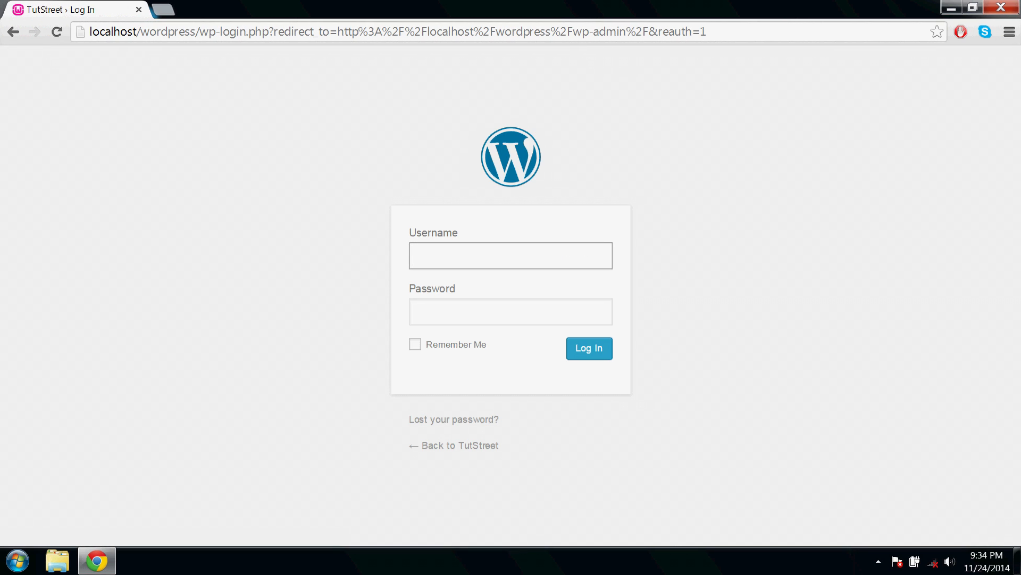
Log in to the TutStreet WordPress admin with the username and password to reach the Dashboard
type("user")
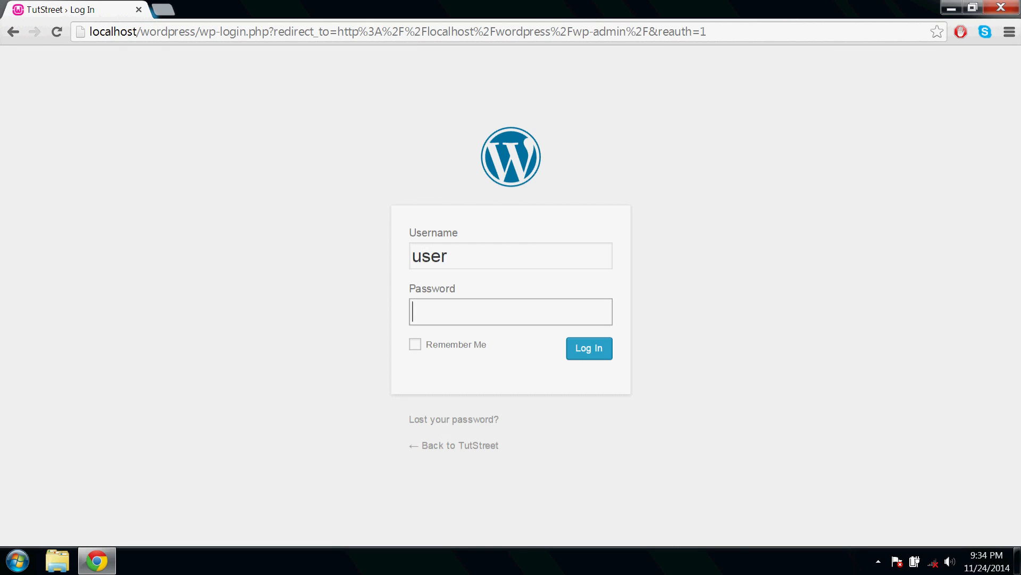
type("••••")
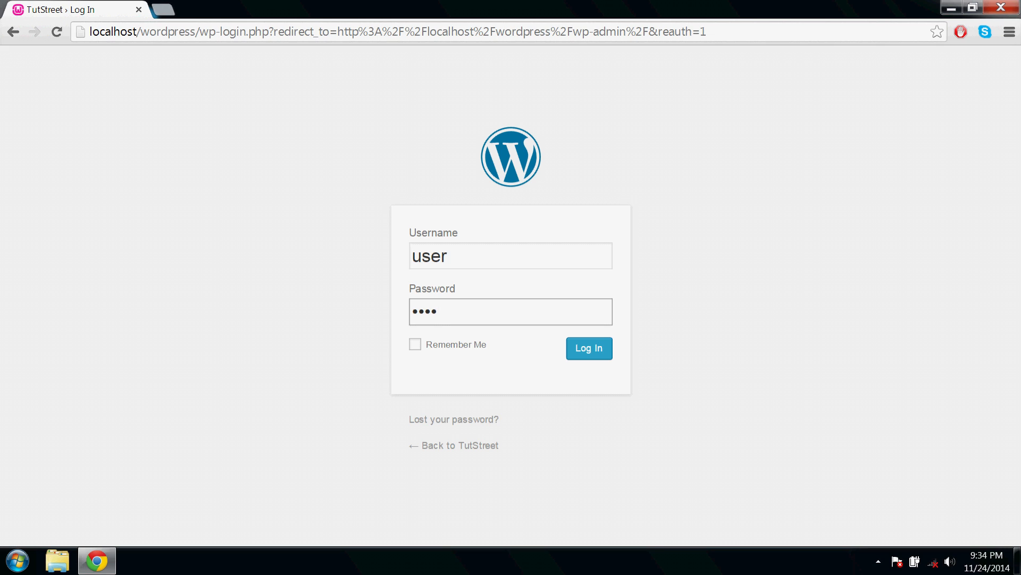
left_click(586, 347)
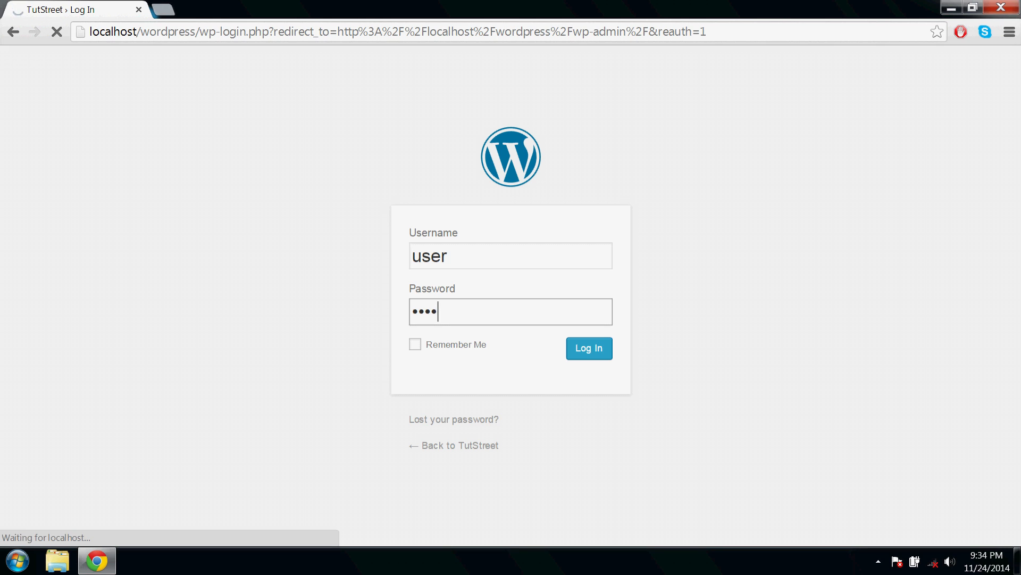
left_click(587, 348)
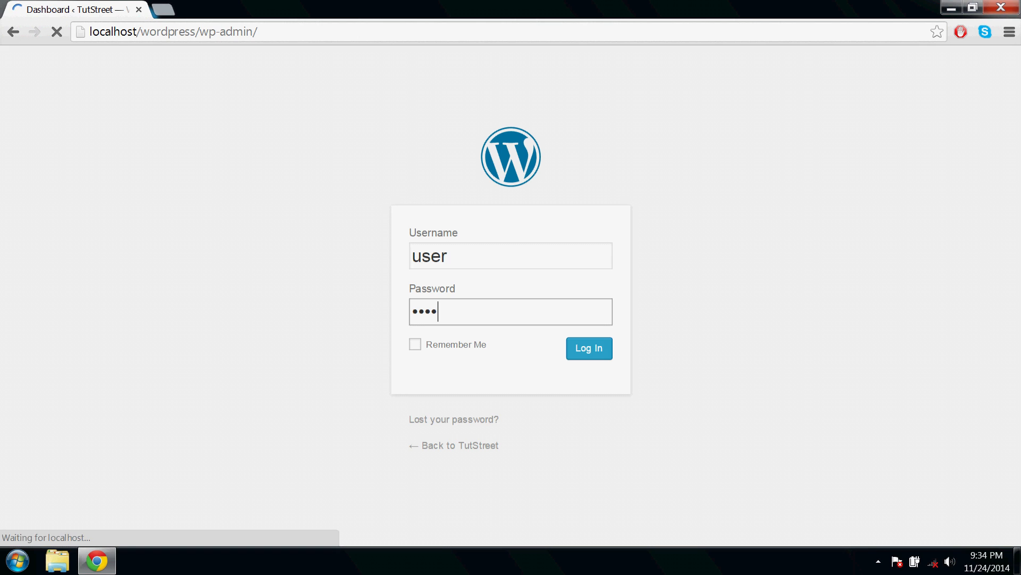
left_click(587, 348)
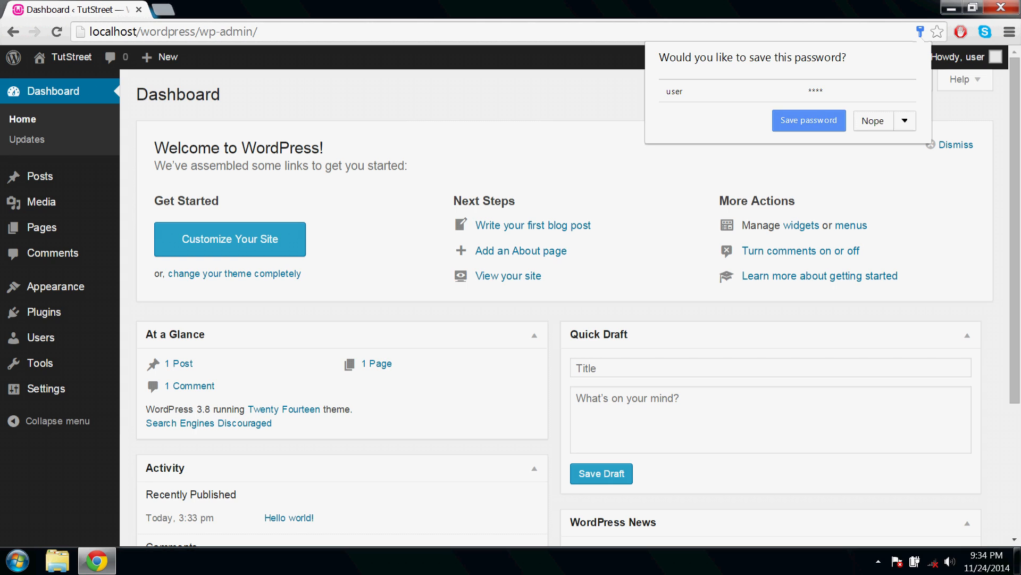
mouse_move(87, 214)
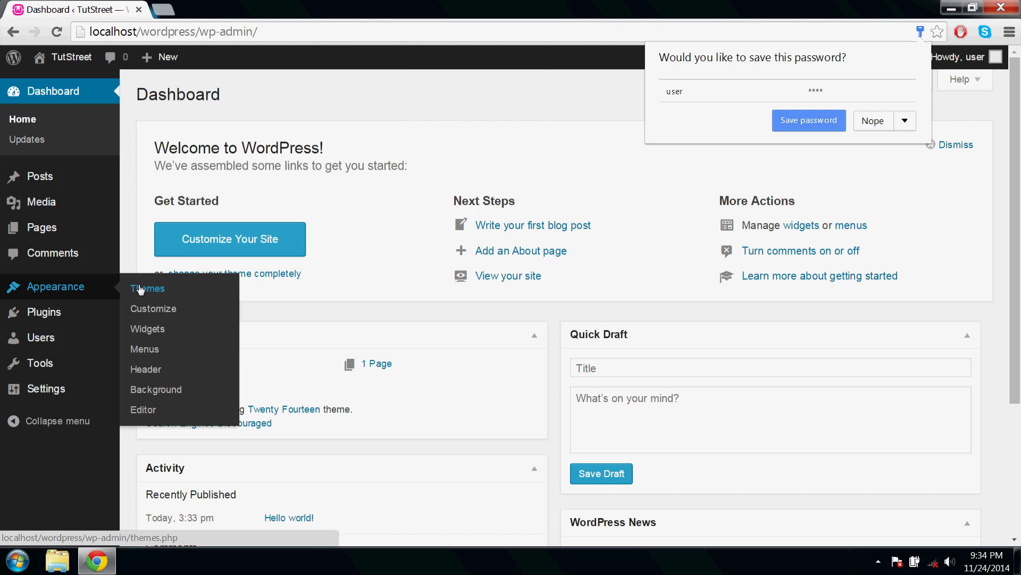
Go from Appearance > Themes through Add New to the theme Upload page
left_click(147, 288)
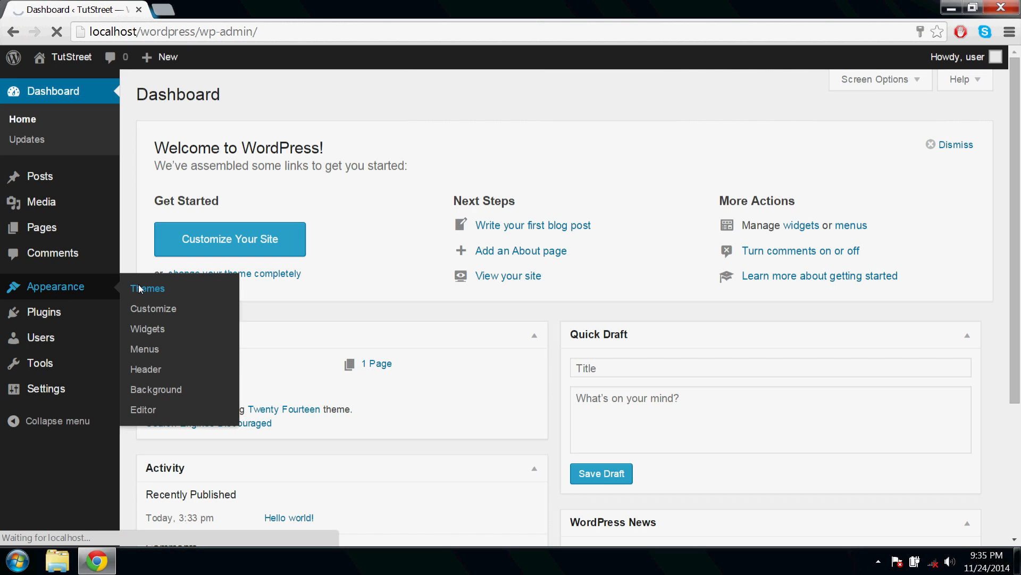
left_click(147, 288)
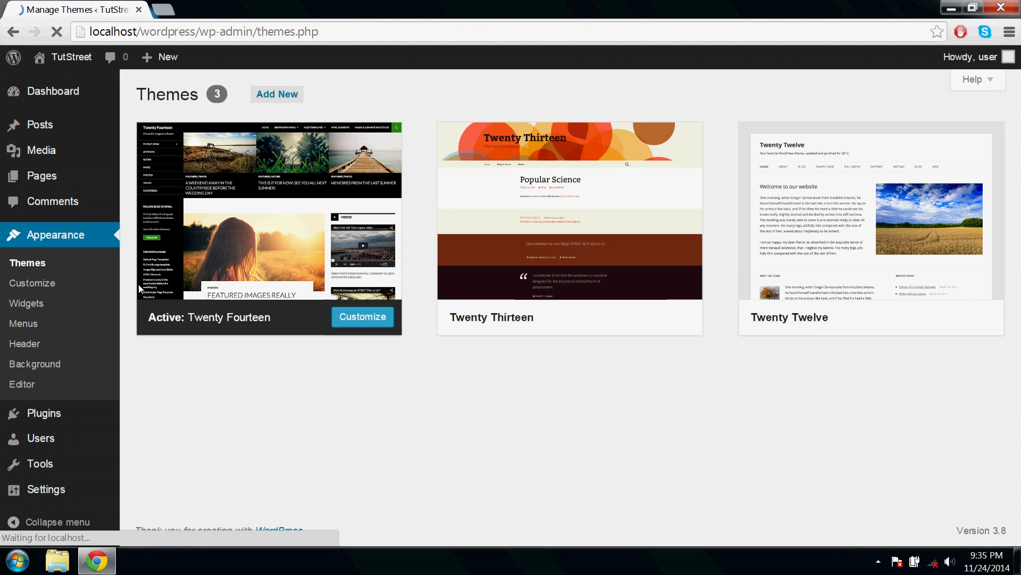
left_click(276, 94)
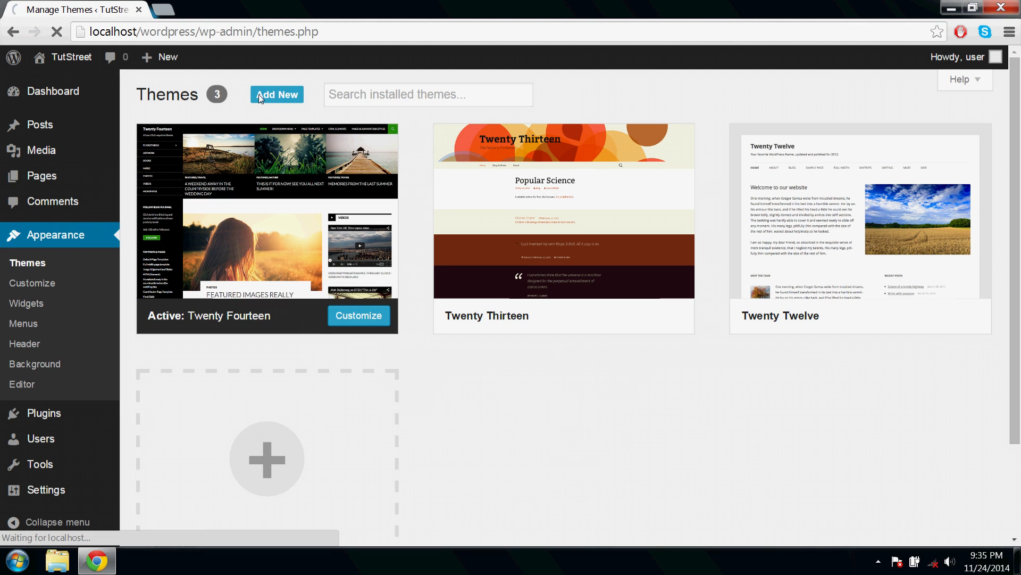
left_click(276, 94)
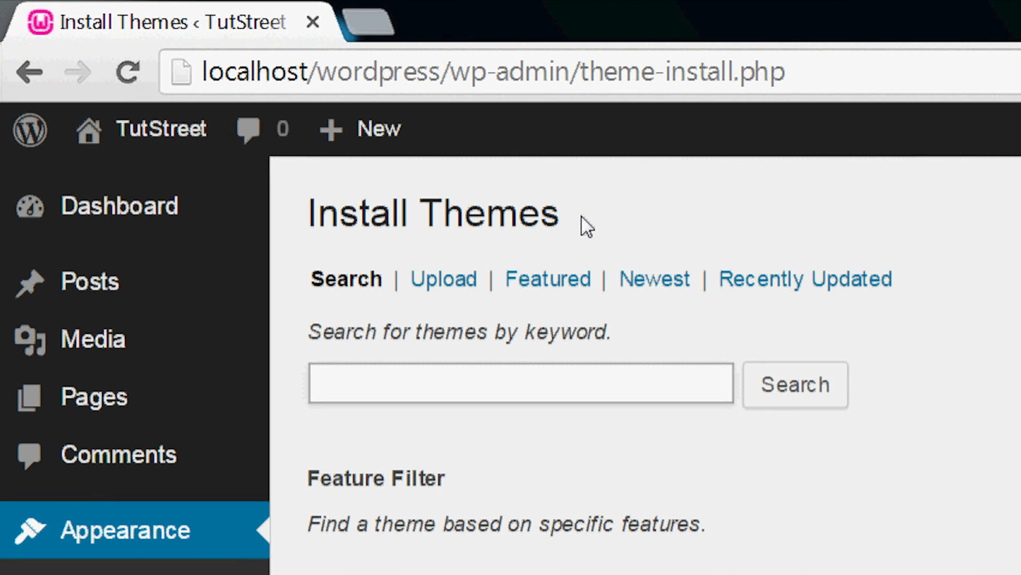
left_click(443, 279)
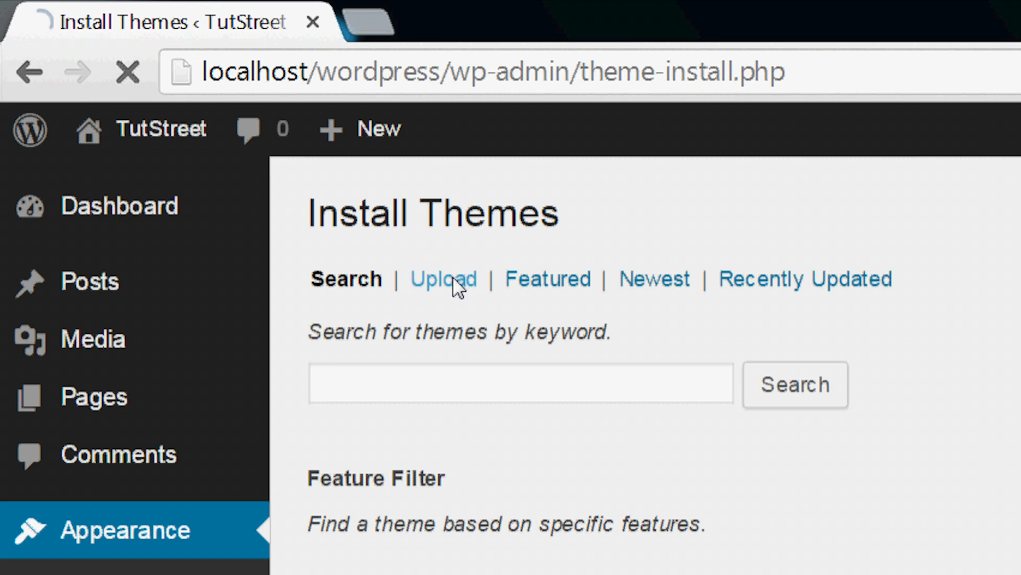
left_click(443, 279)
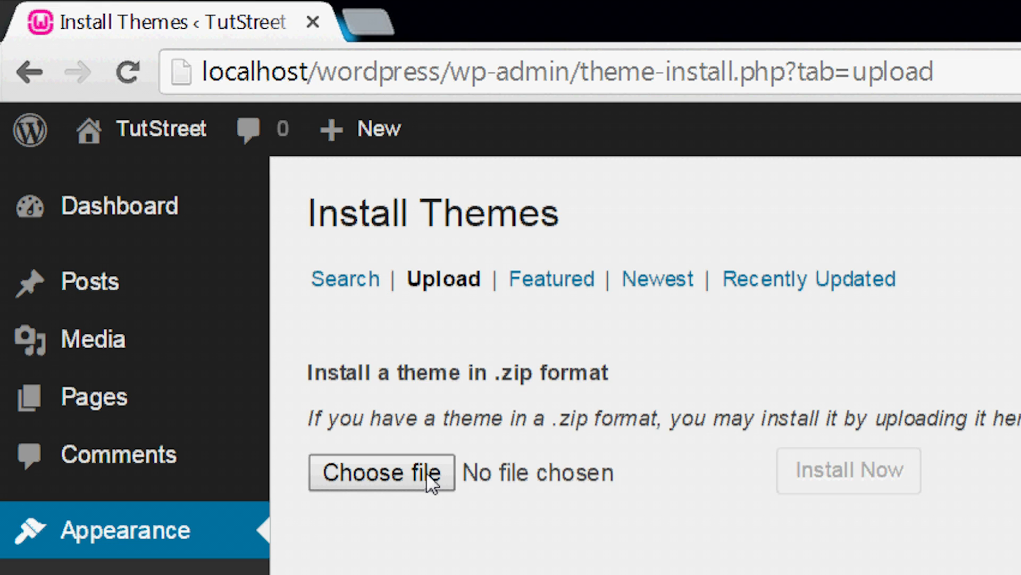
Choose the novus wp theme zip from the Desktop and submit Install Now
left_click(381, 472)
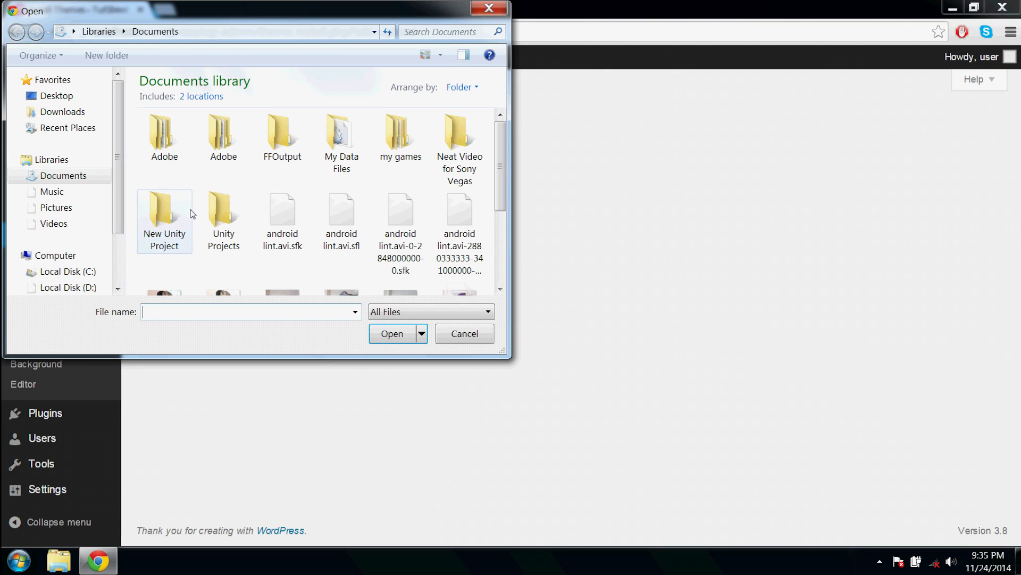
left_click(57, 96)
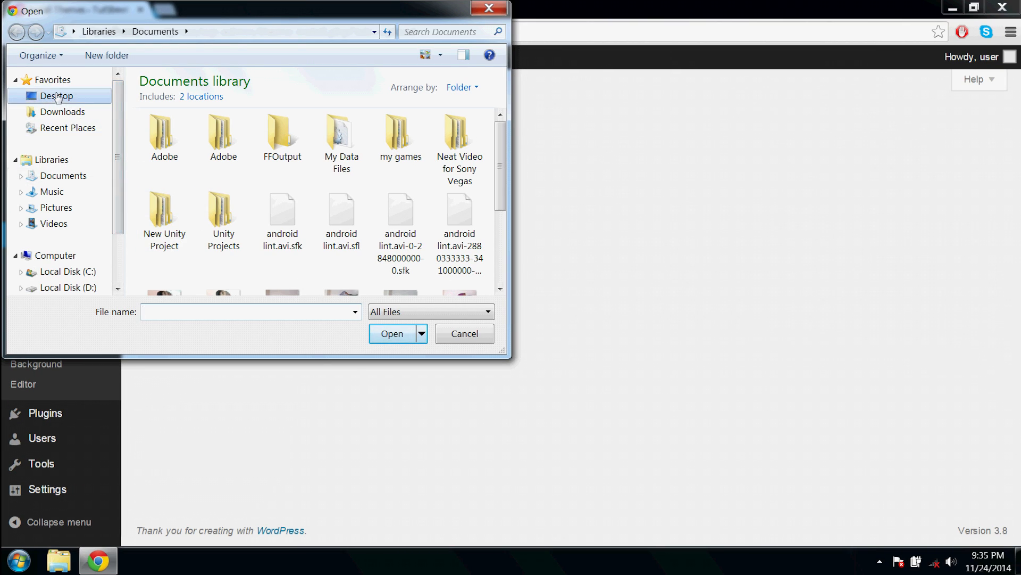
left_click(57, 95)
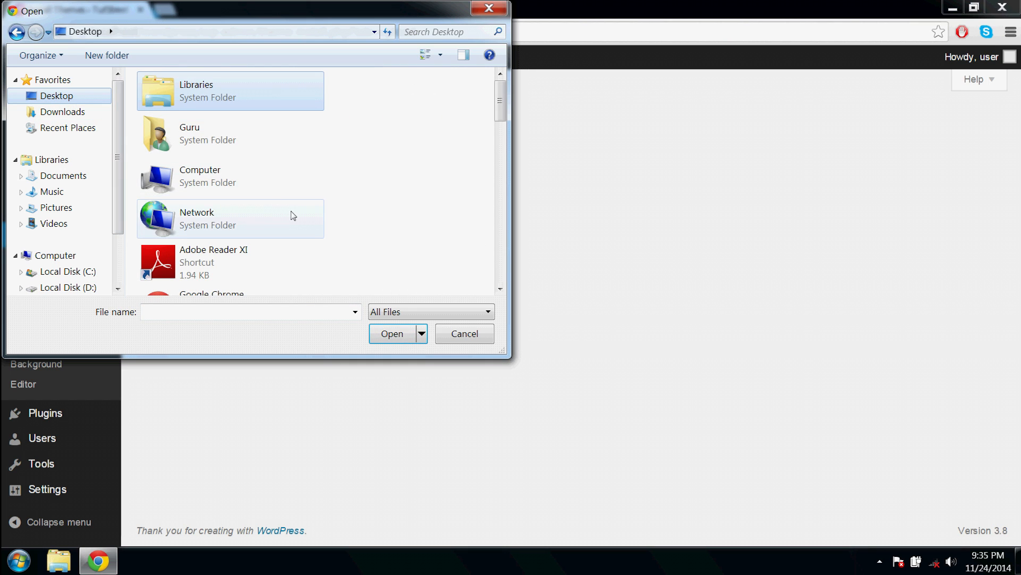
scroll("down", 3)
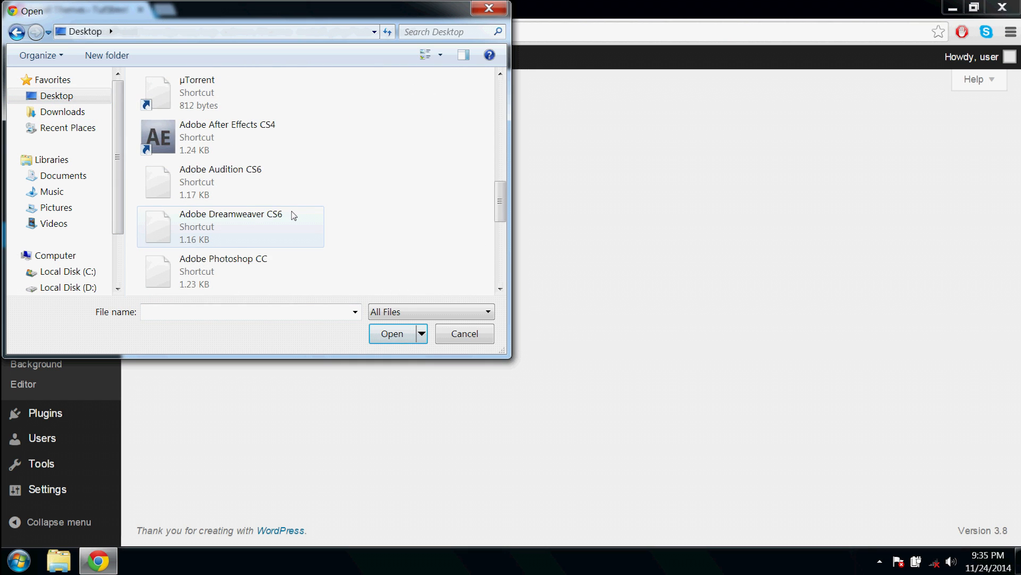
scroll("down", 3)
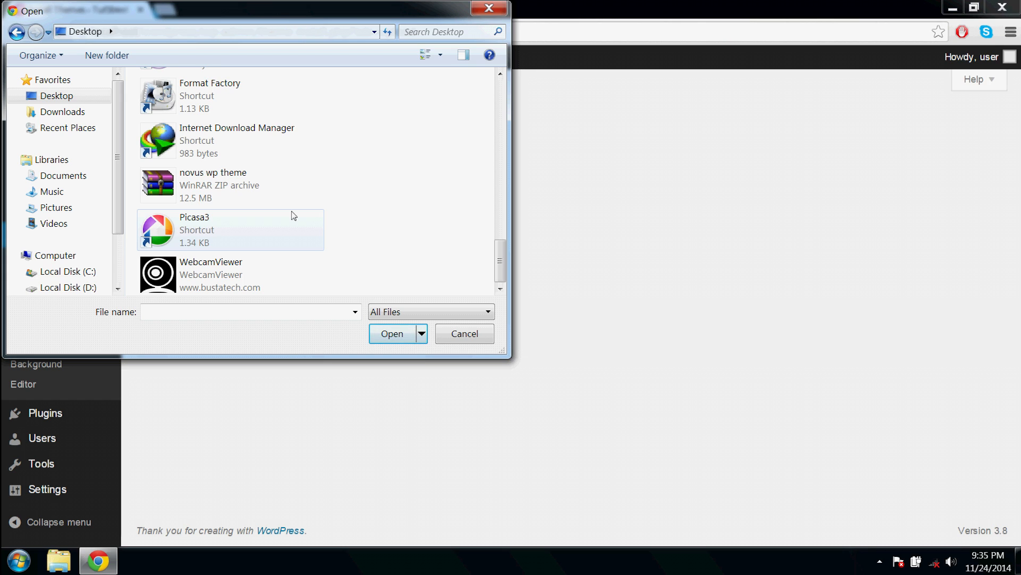
left_click(220, 185)
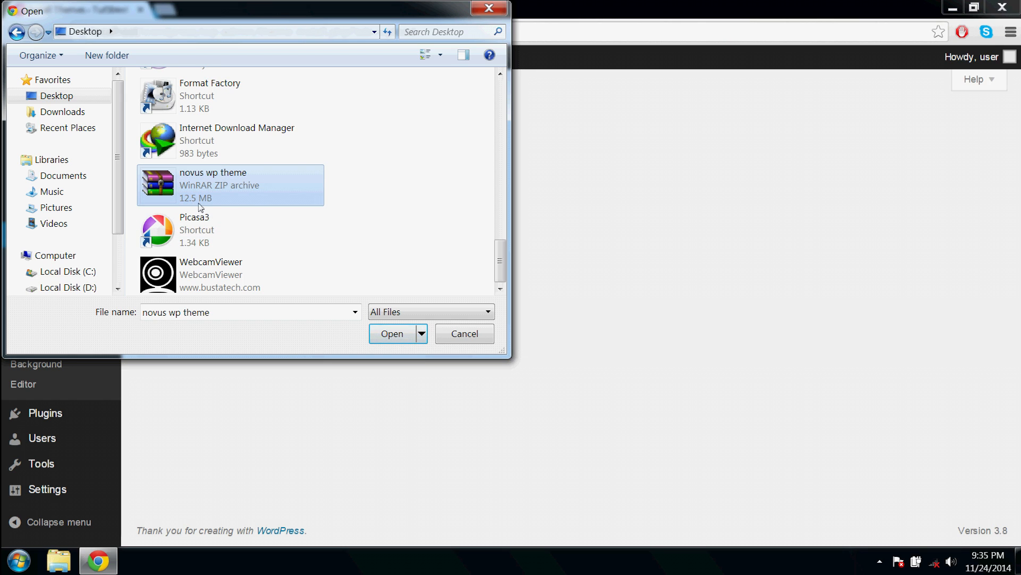
mouse_move(343, 302)
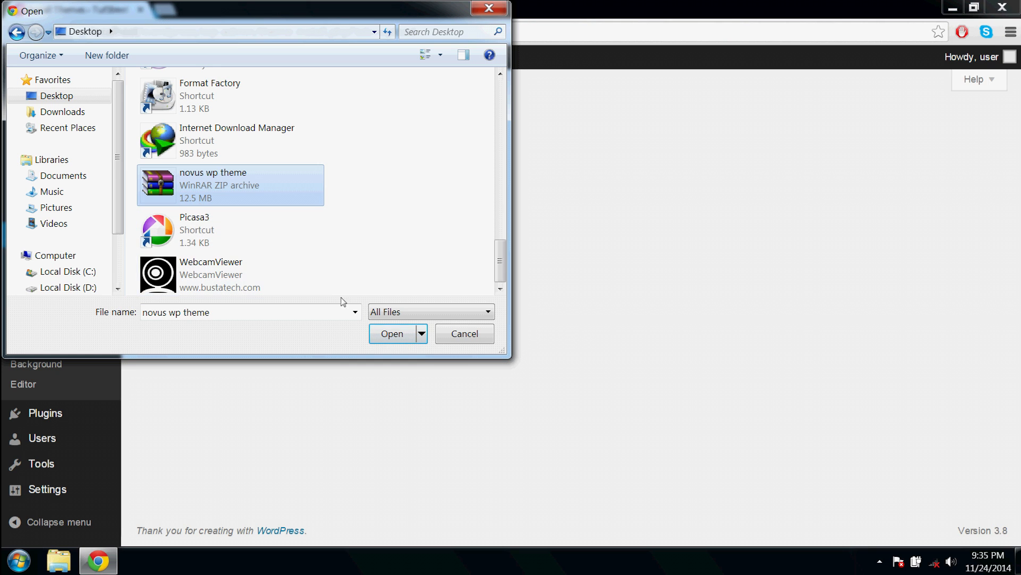
left_click(391, 333)
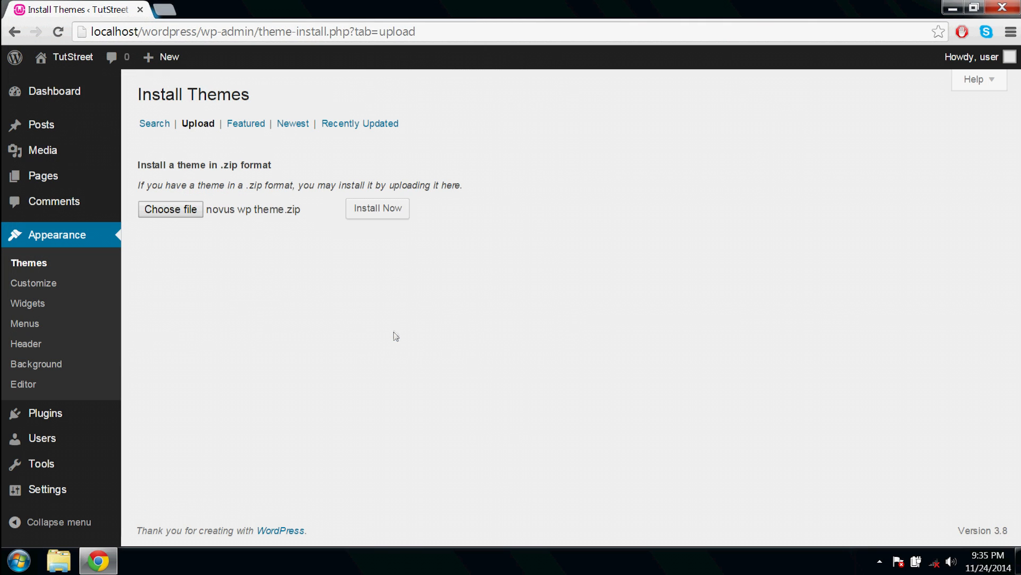
left_click(377, 208)
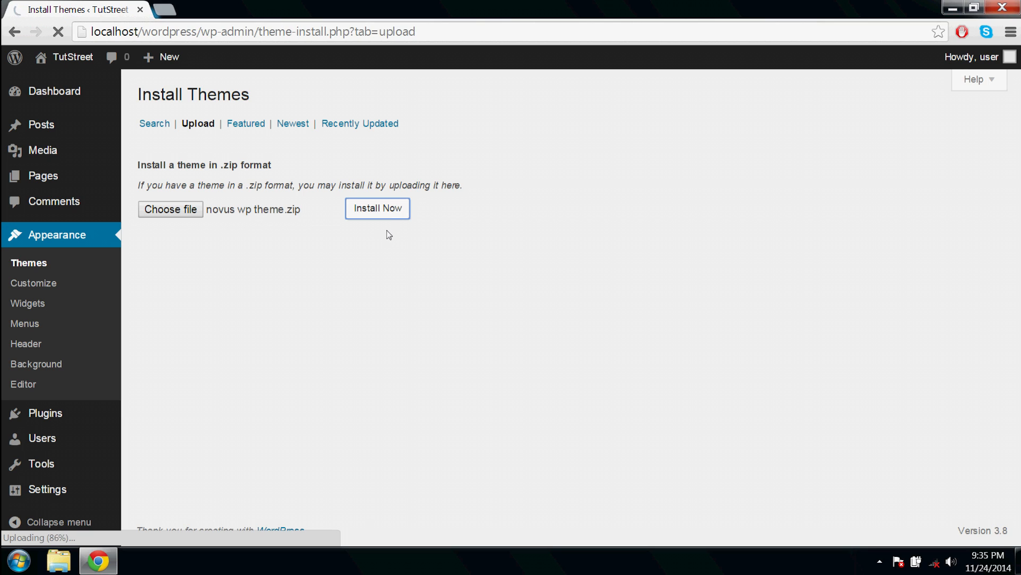
left_click(377, 208)
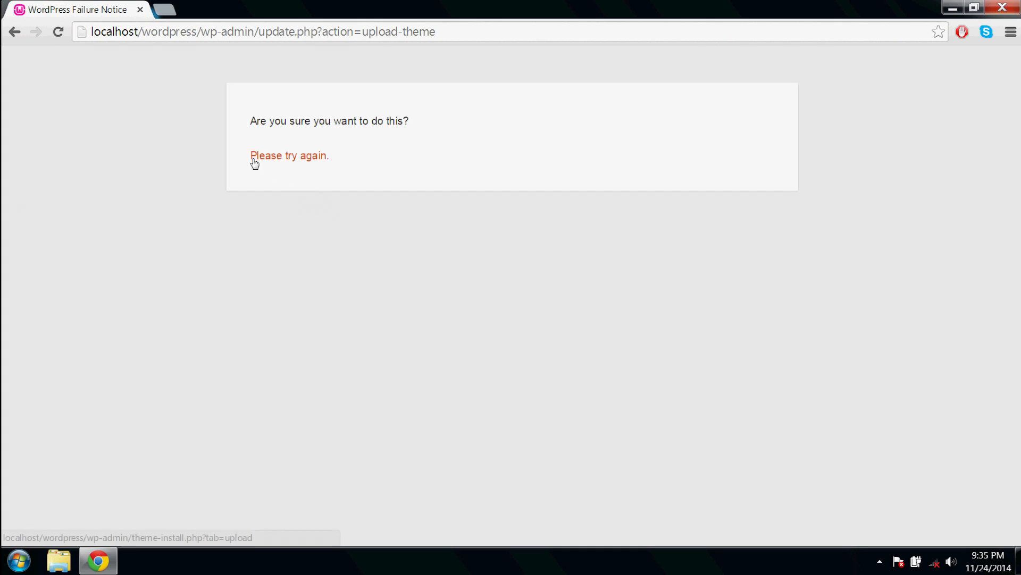
Return via Please try again, reselect the novus wp theme zip and submit Install Now
left_click(290, 155)
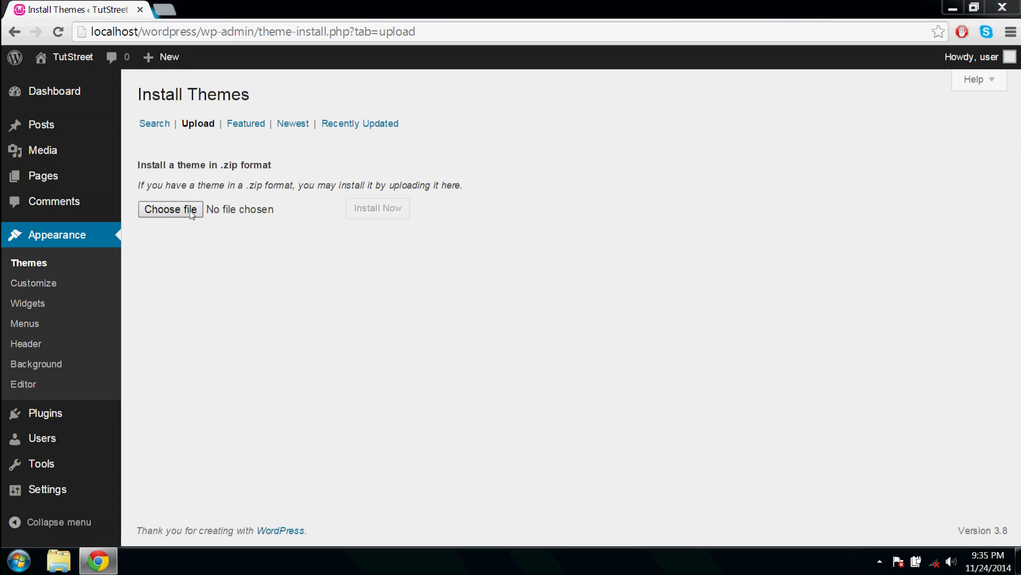
left_click(171, 209)
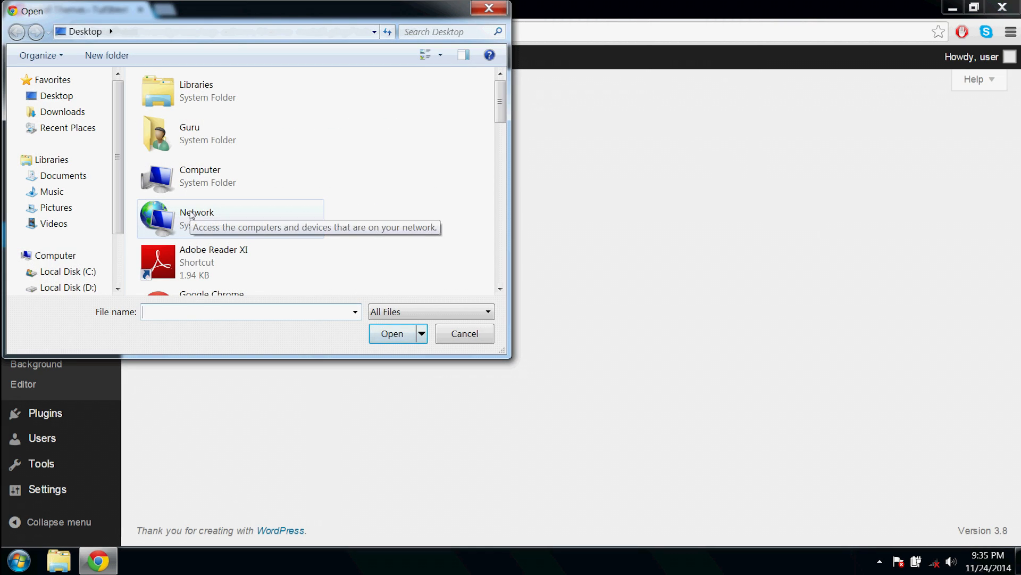
scroll("down", 3)
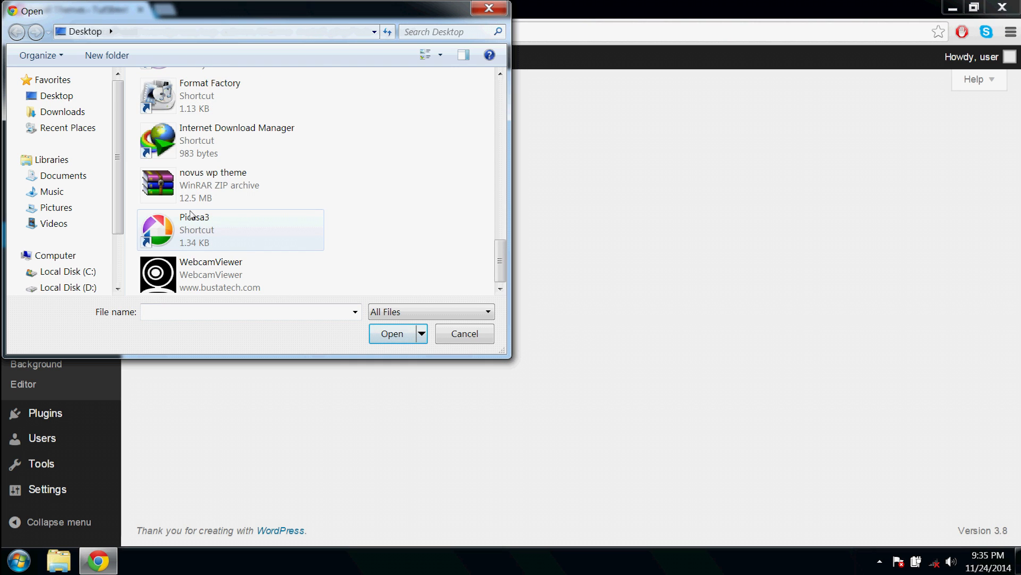
left_click(221, 185)
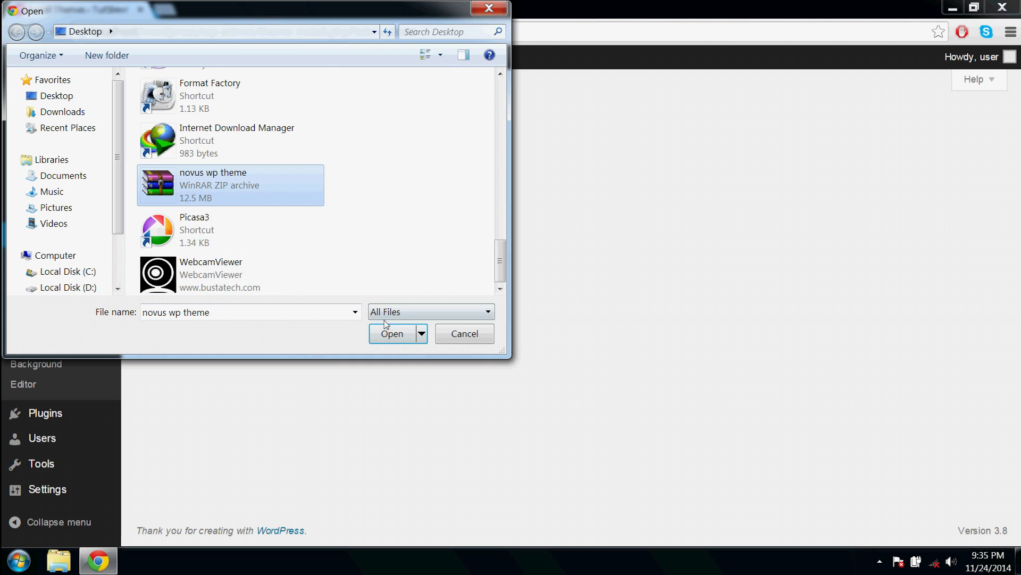
left_click(392, 333)
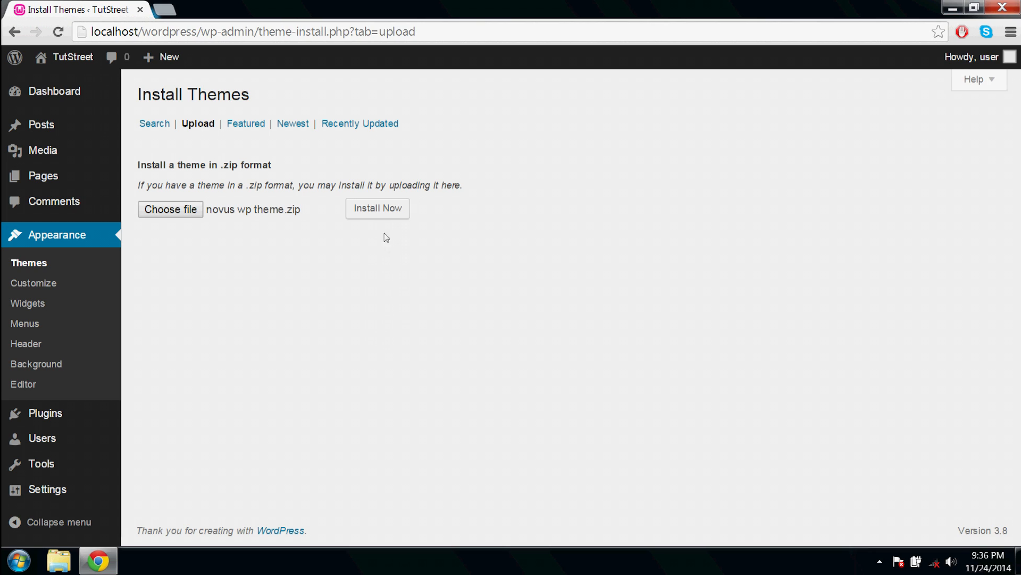
left_click(377, 208)
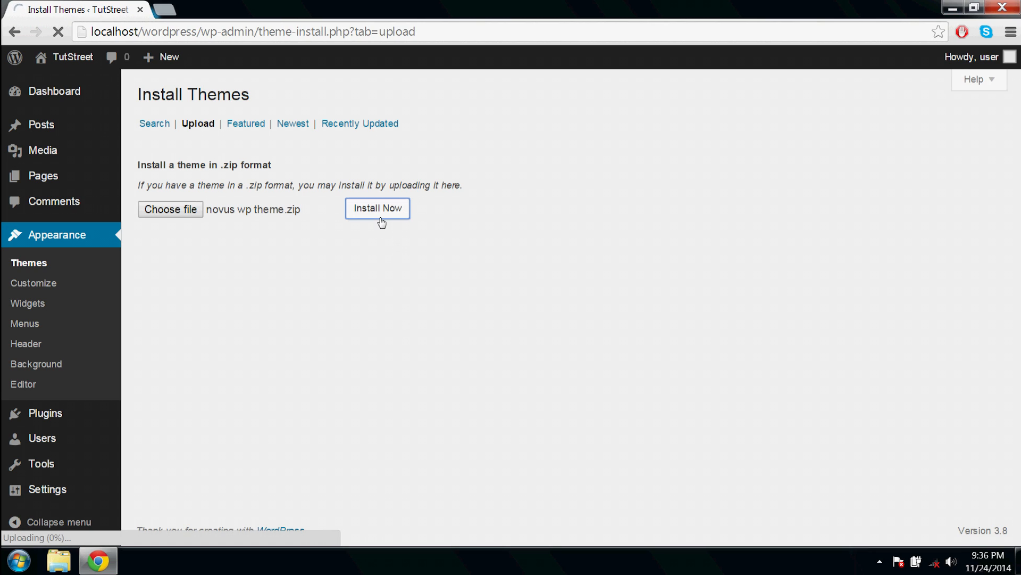
left_click(377, 208)
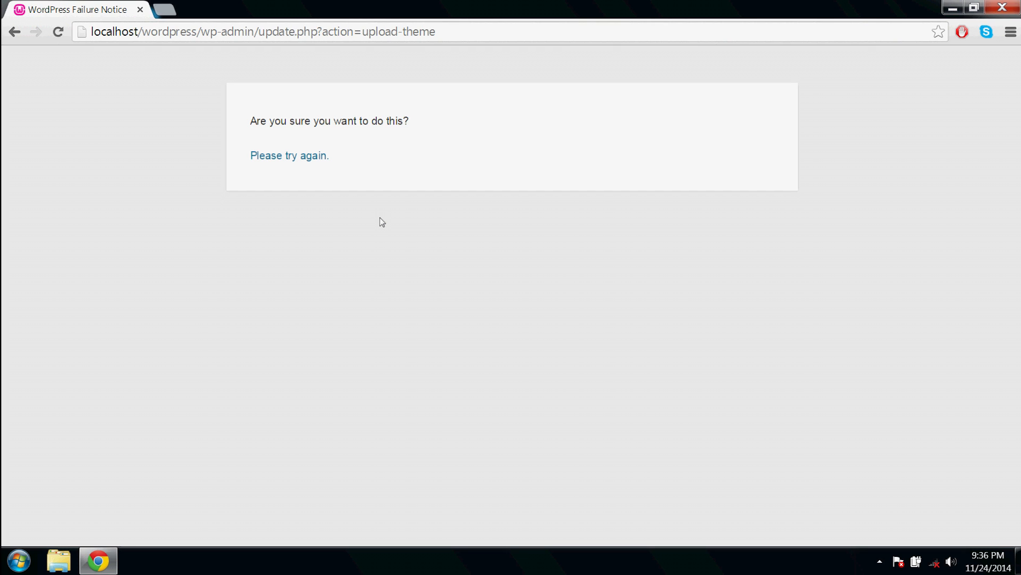
Open Notepad, write the <?php phpinfo(); ?> script and begin Save As
type("note")
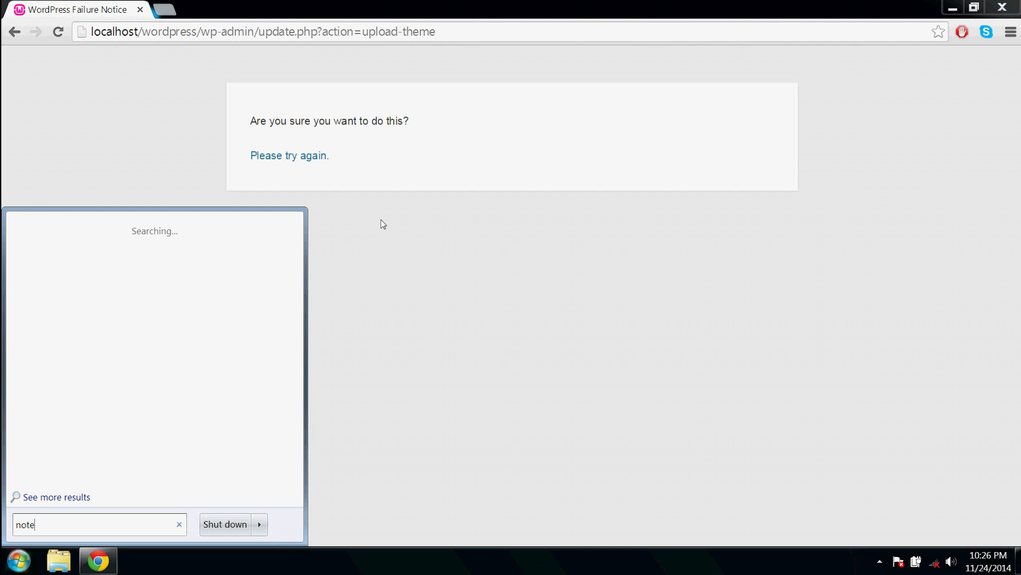
left_click(383, 223)
type("<")
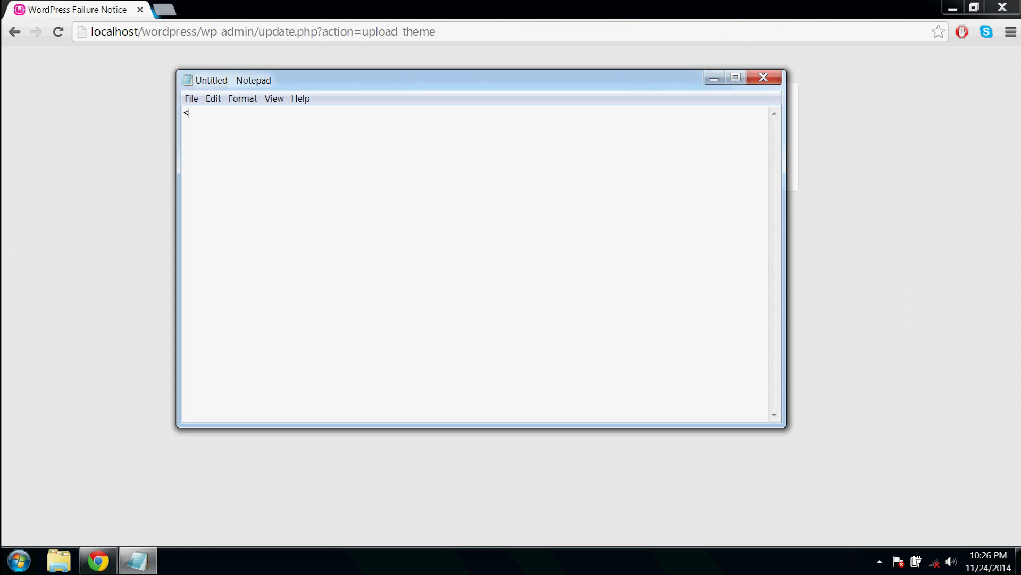
type("?php")
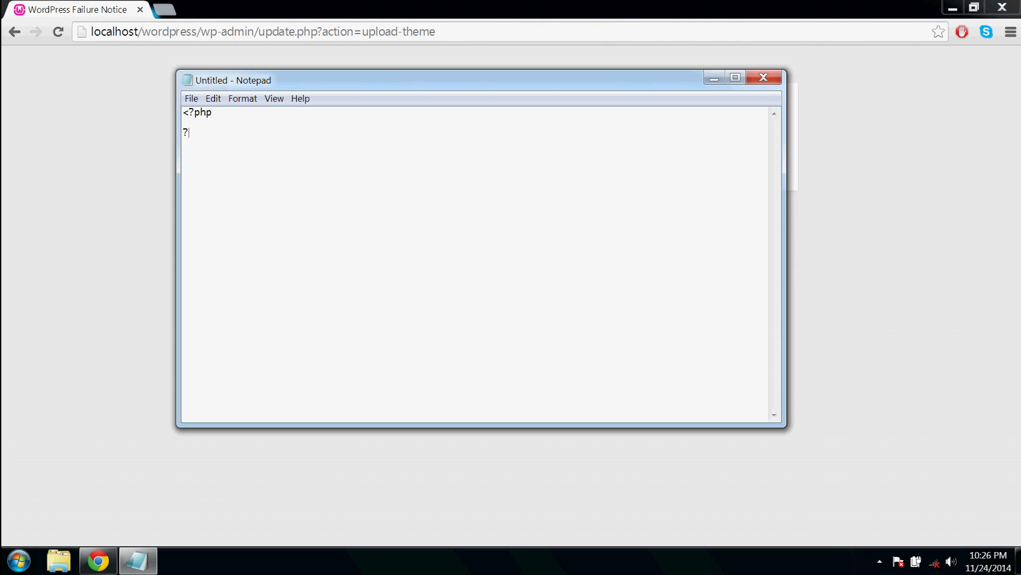
type(">")
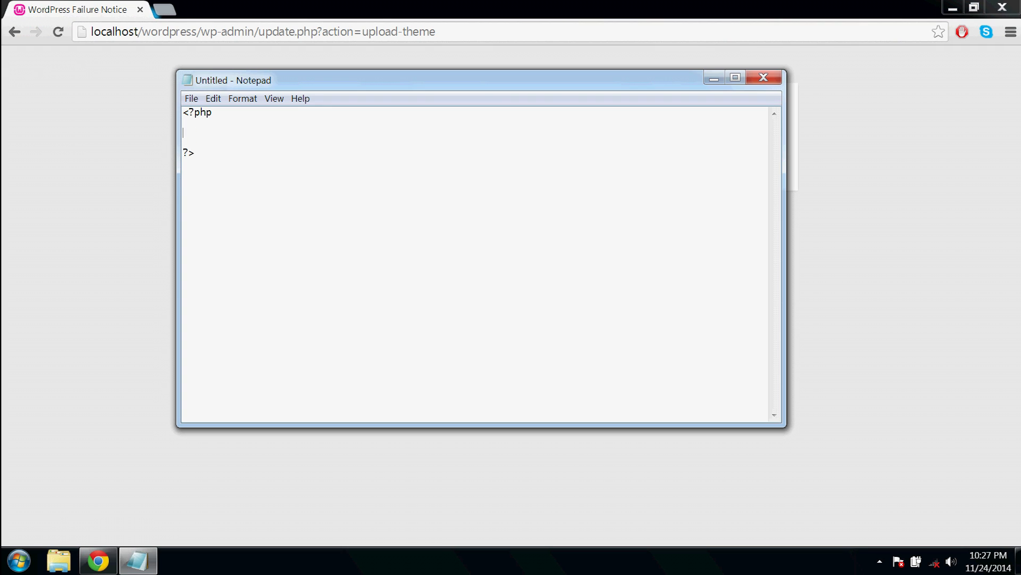
type("phpinf")
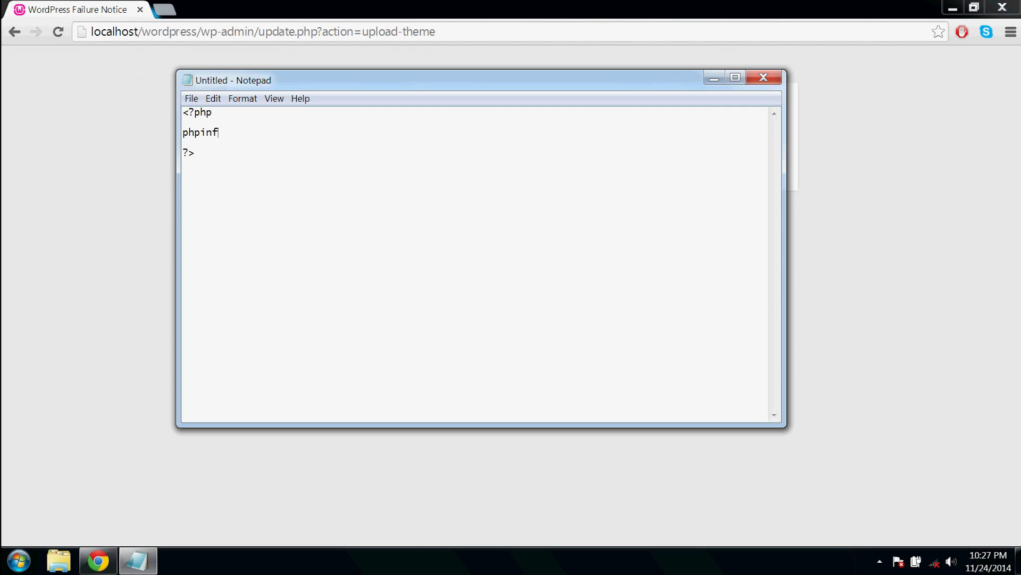
type("o()")
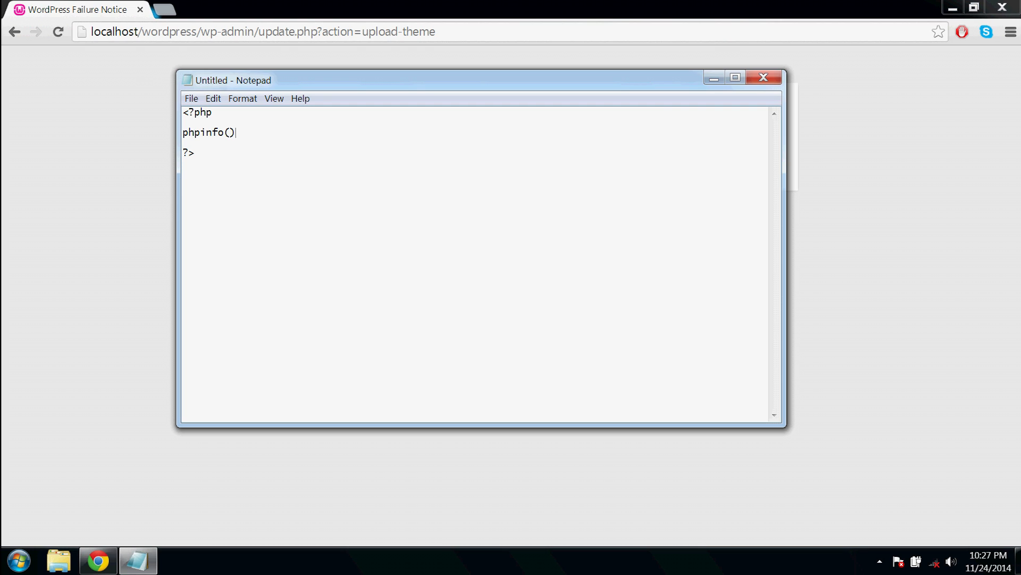
type(";")
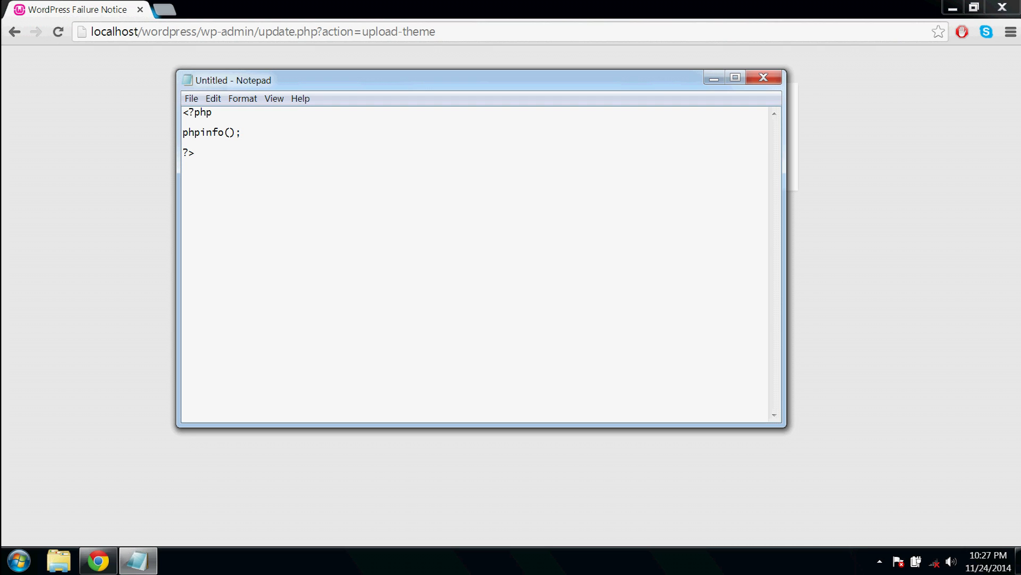
left_click(191, 99)
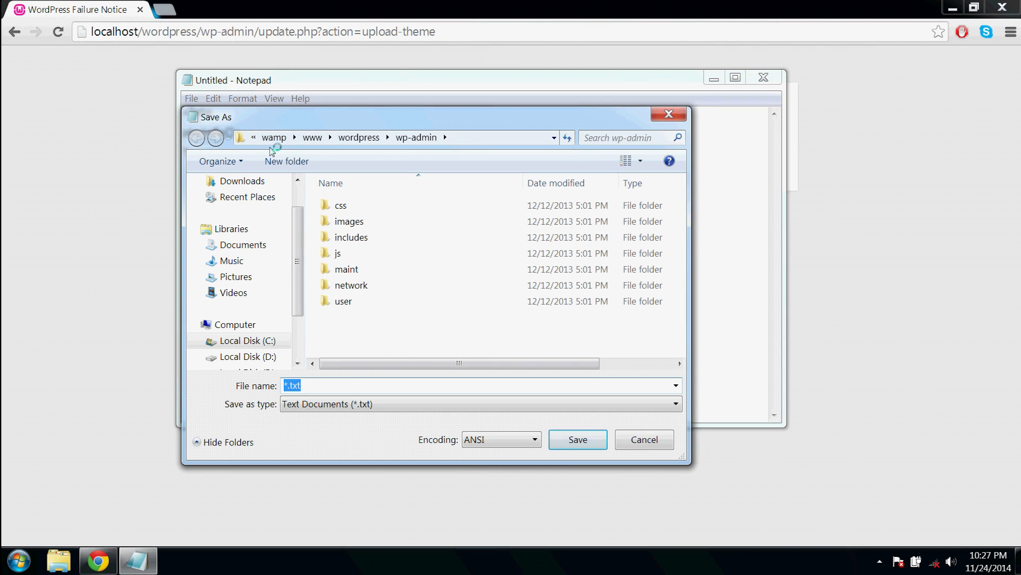
Browse to wamp\www\wordpress\wp-admin and save the script as info.php
left_click(197, 137)
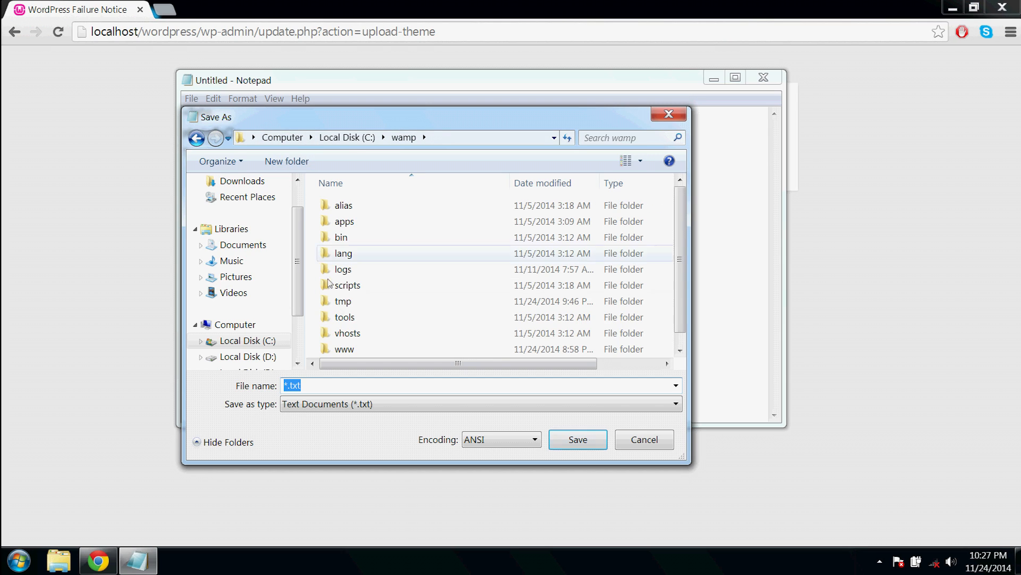
double_click(344, 348)
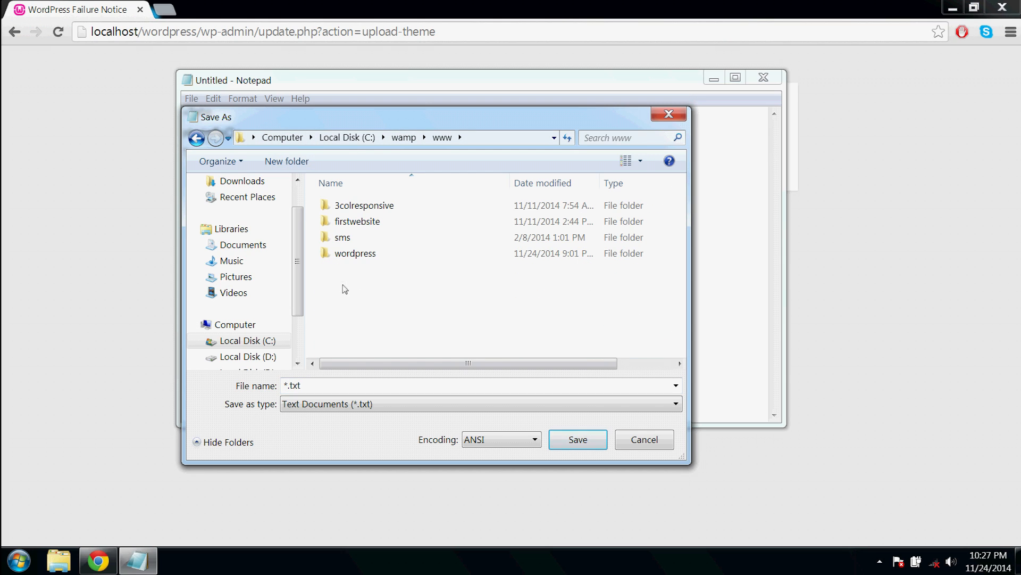
double_click(354, 252)
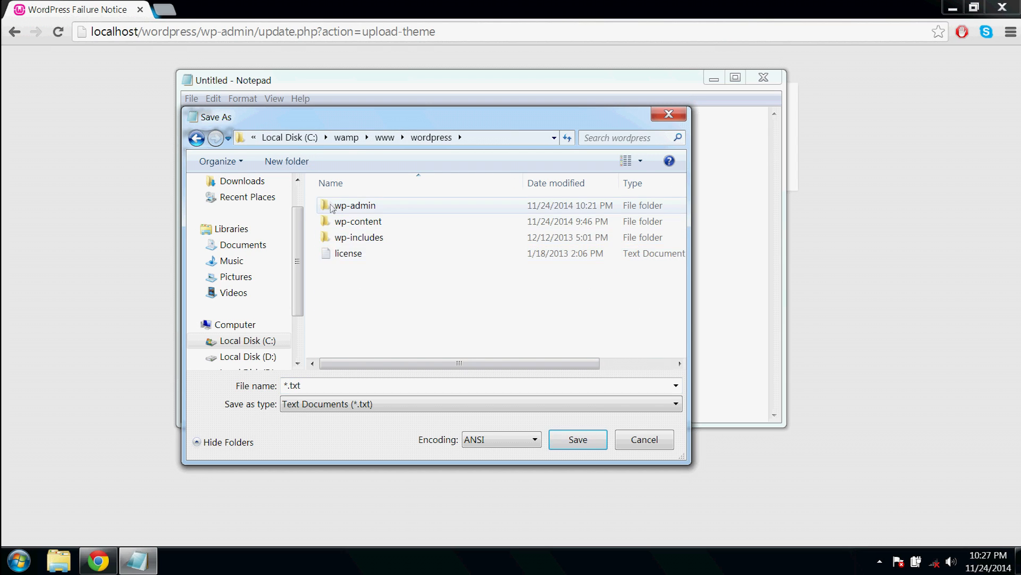
double_click(354, 206)
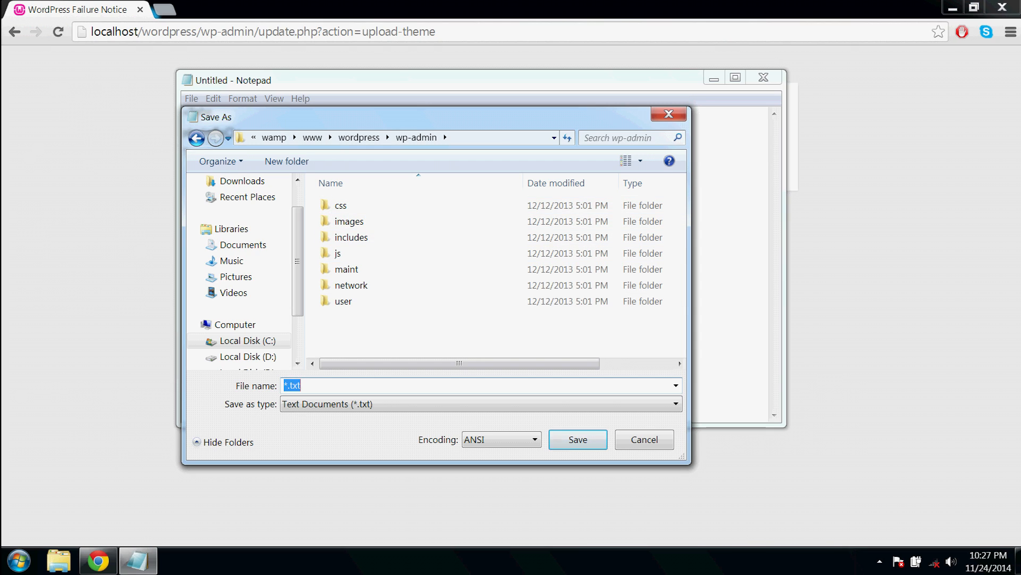
type("info.p")
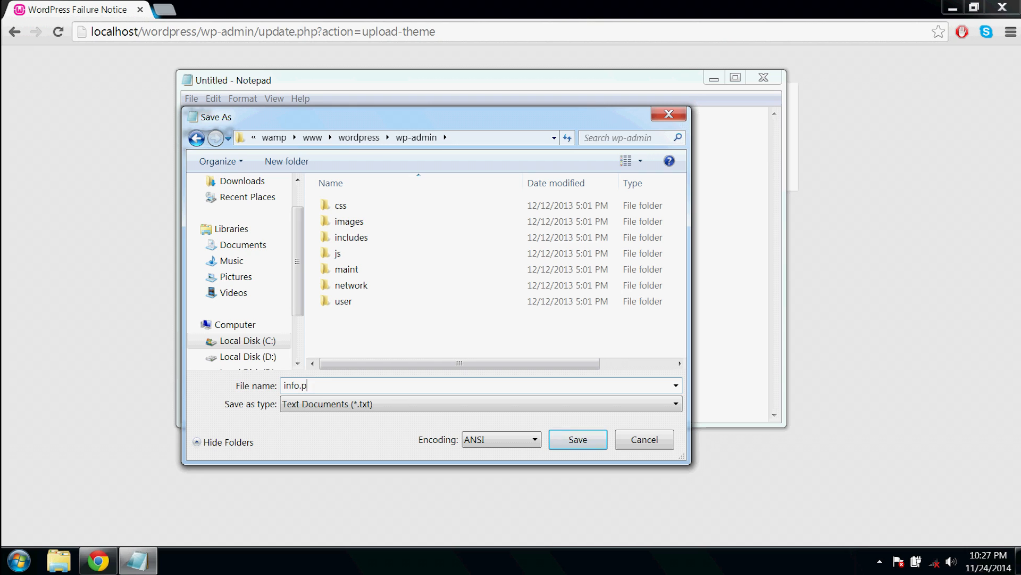
type("hp")
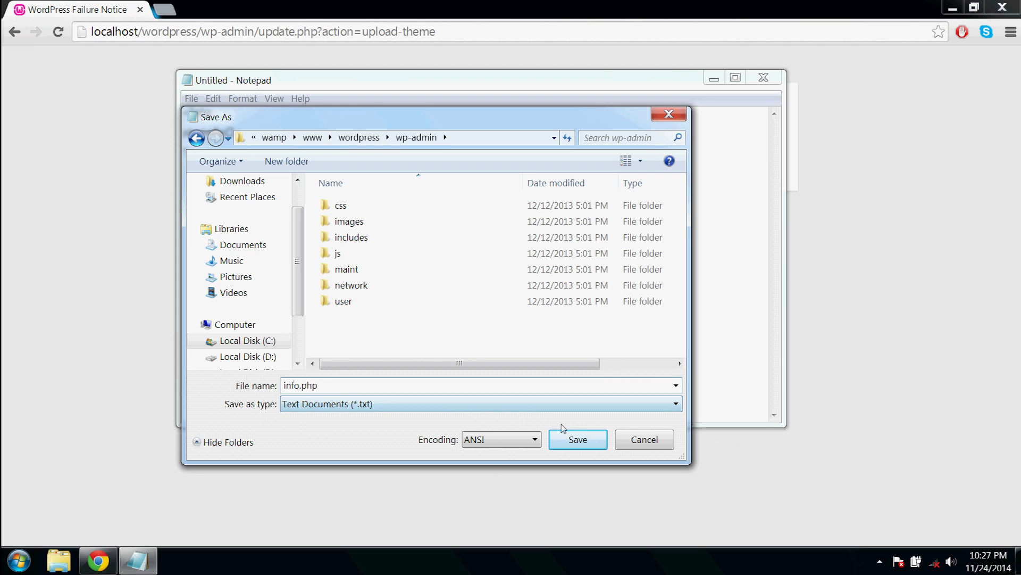
left_click(577, 438)
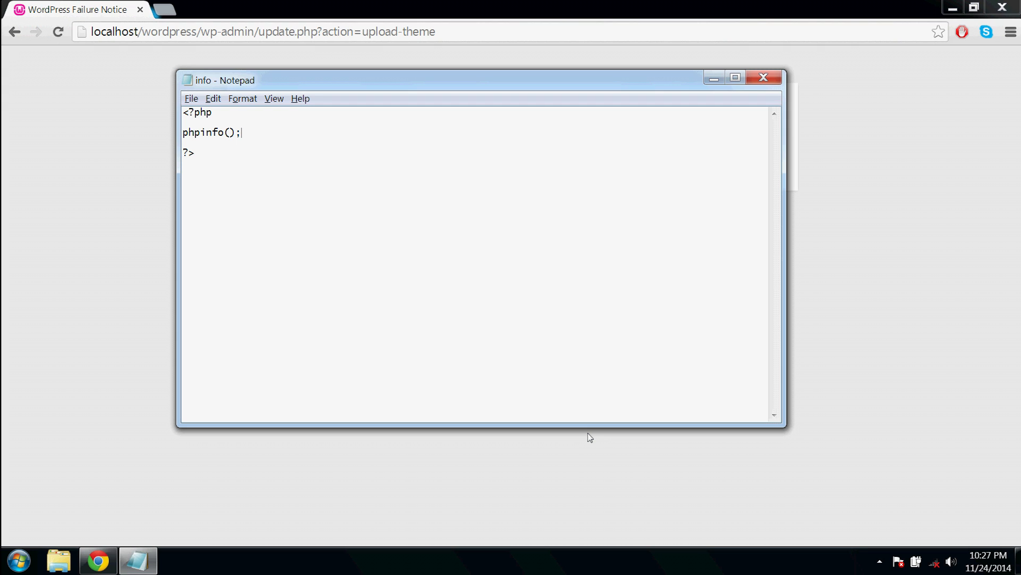
Close the Notepad window holding the saved info.php script
left_click(763, 77)
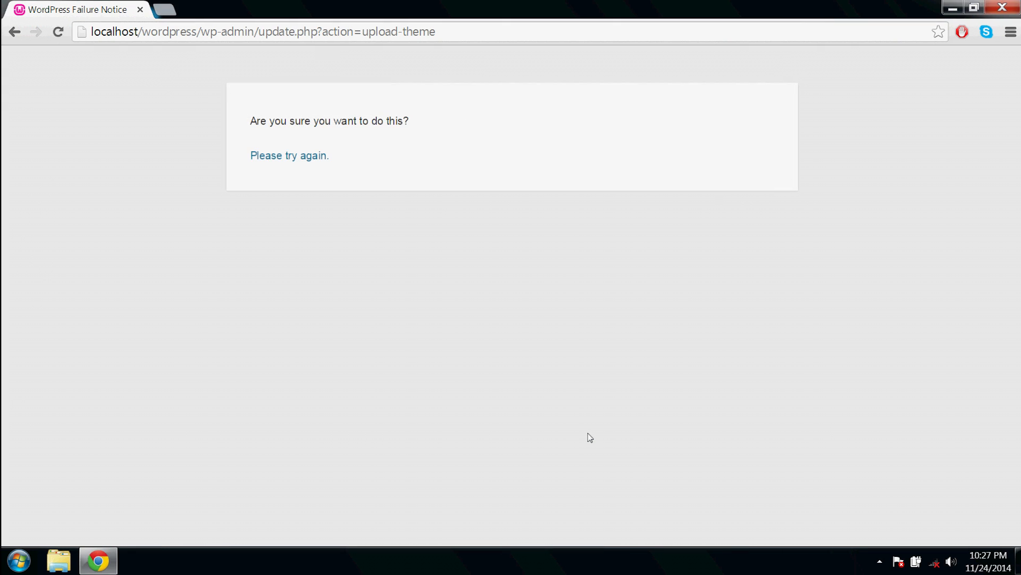
mouse_move(581, 426)
type("info")
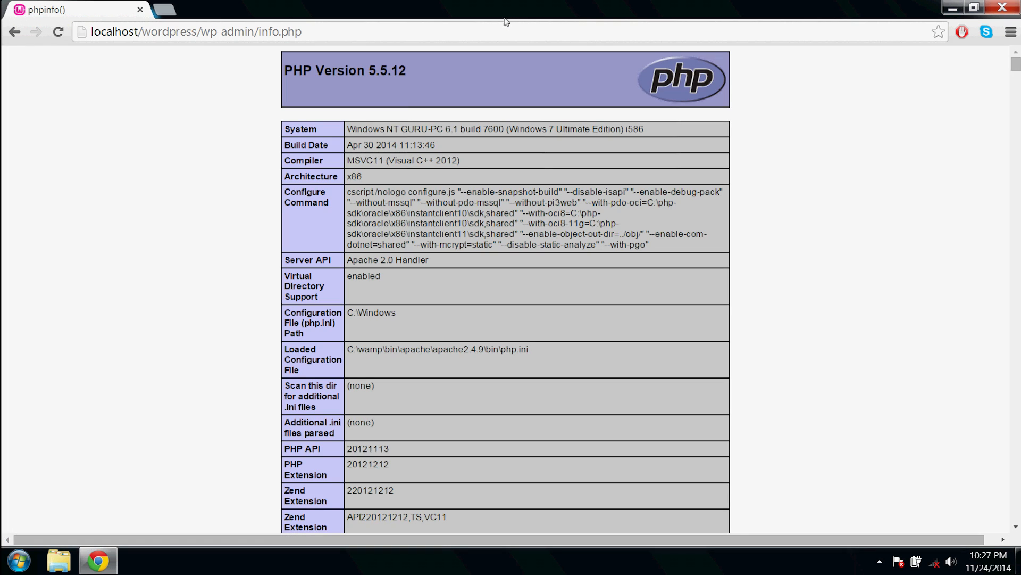
mouse_move(433, 83)
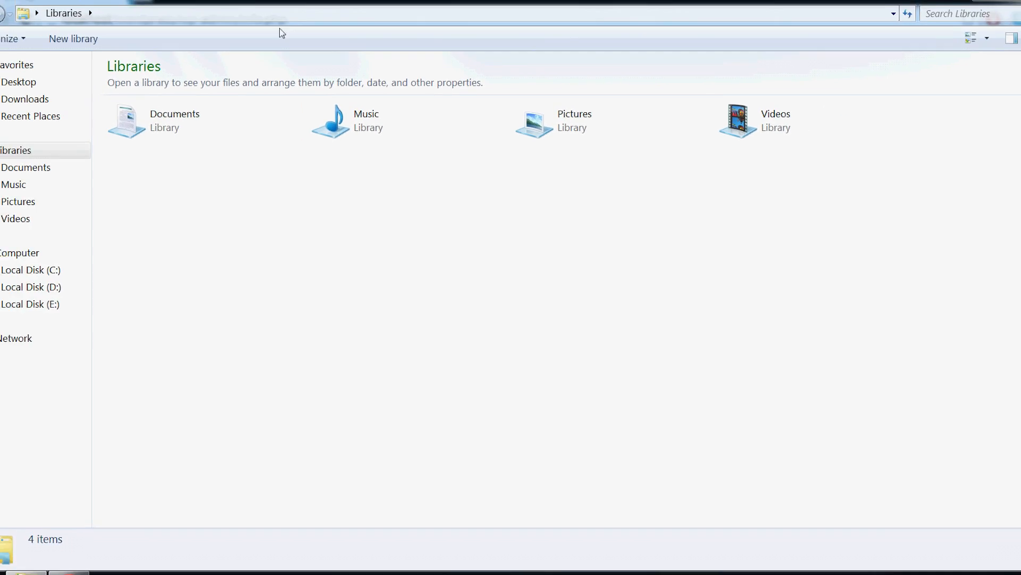
Paste C:\wamp\bin\apache\apache2.4.9\bin into Explorer's address bar and open php.ini
right_click(78, 26)
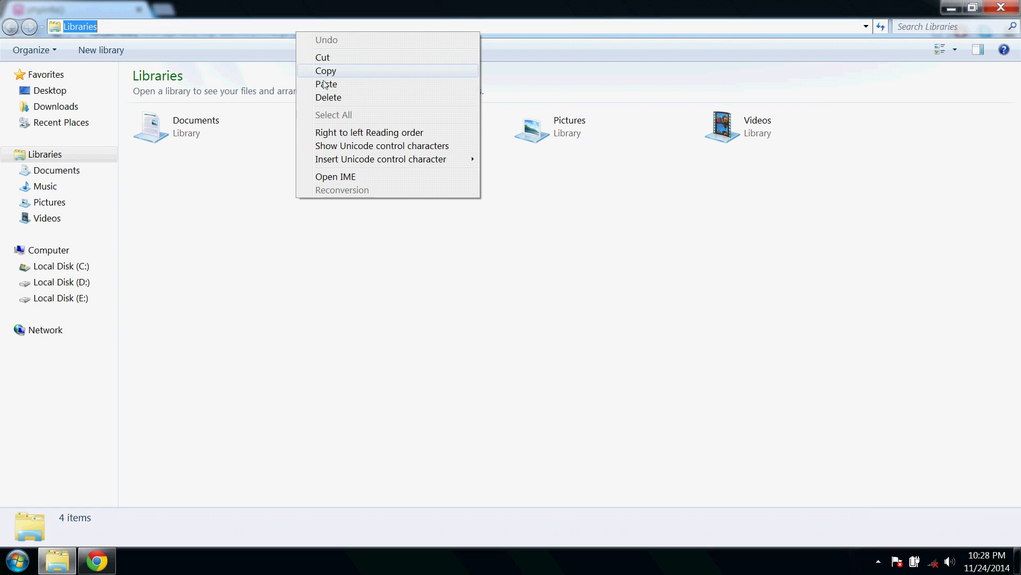
left_click(326, 84)
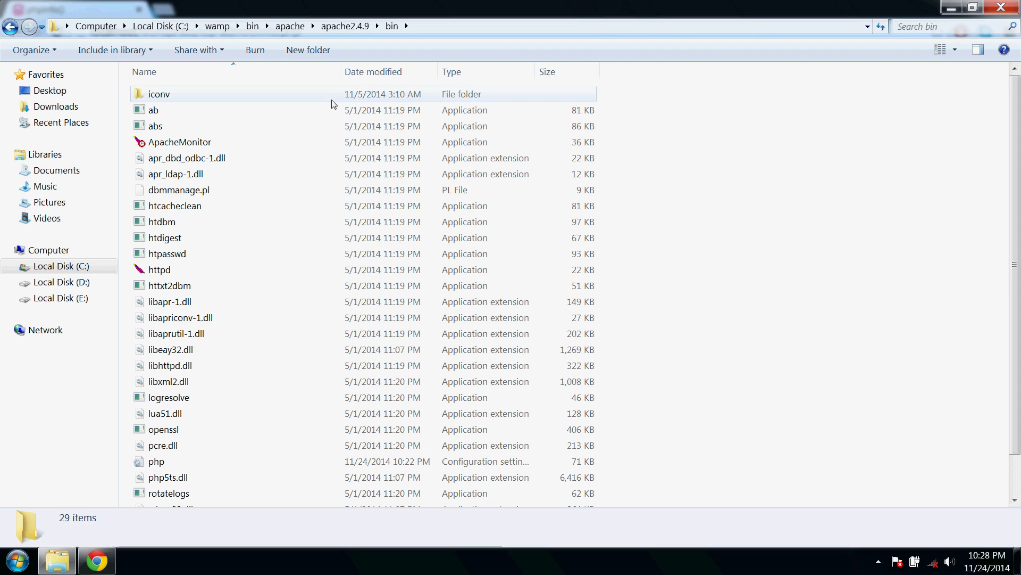
left_click(155, 126)
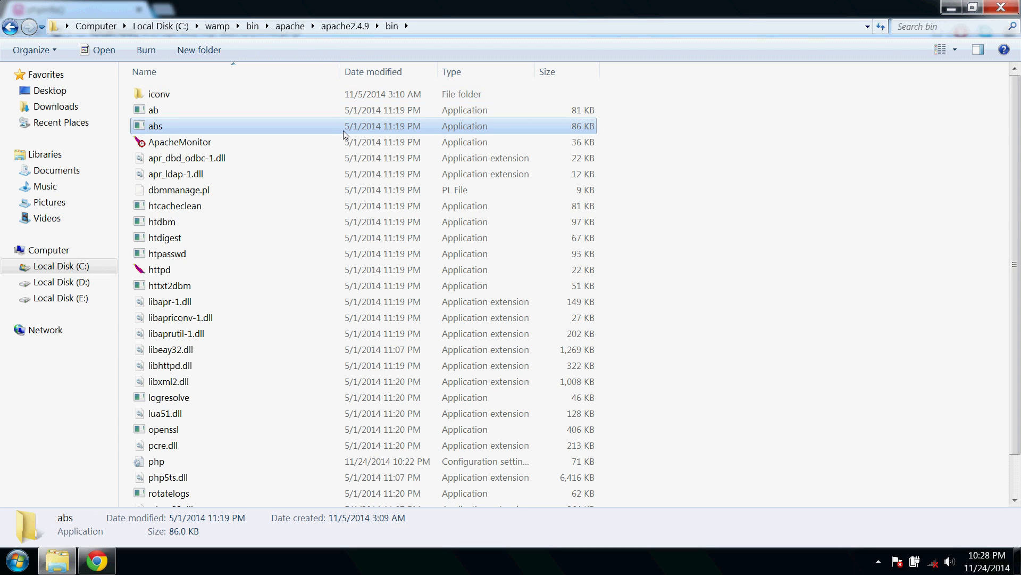
left_click(156, 462)
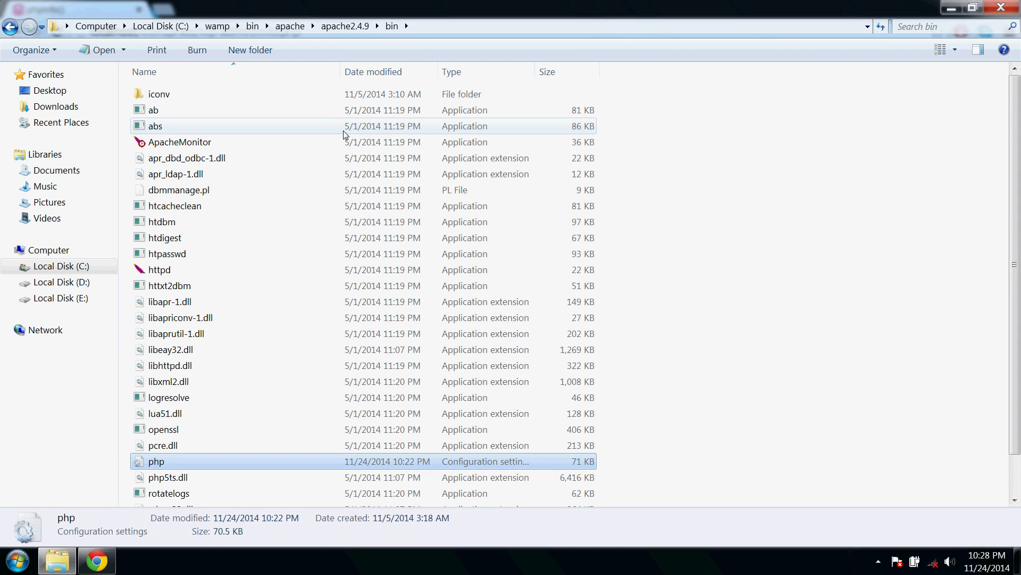
double_click(156, 461)
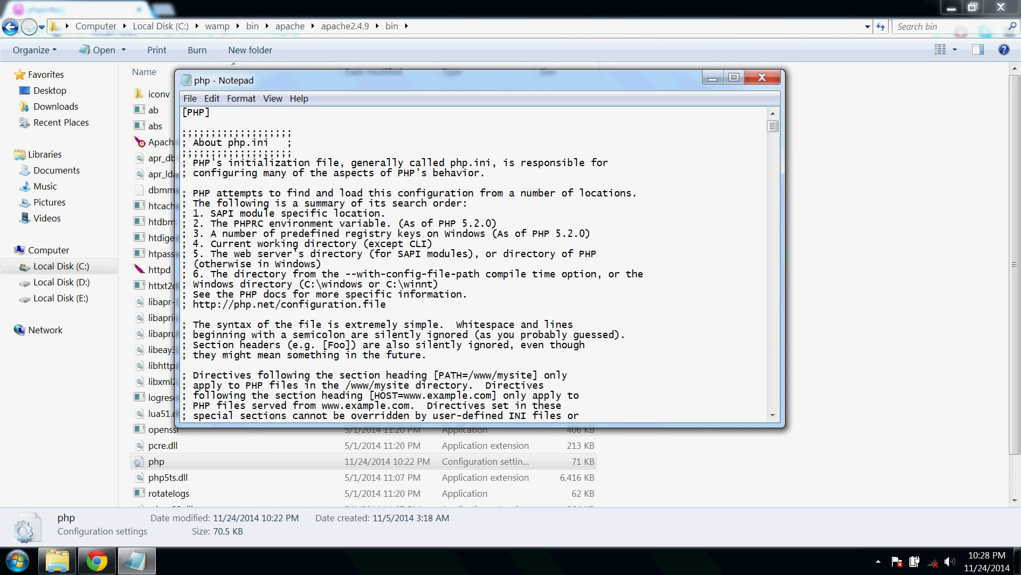
Find post_max_size in php.ini and change its value from 3M to 1000M
key("Ctrl+f")
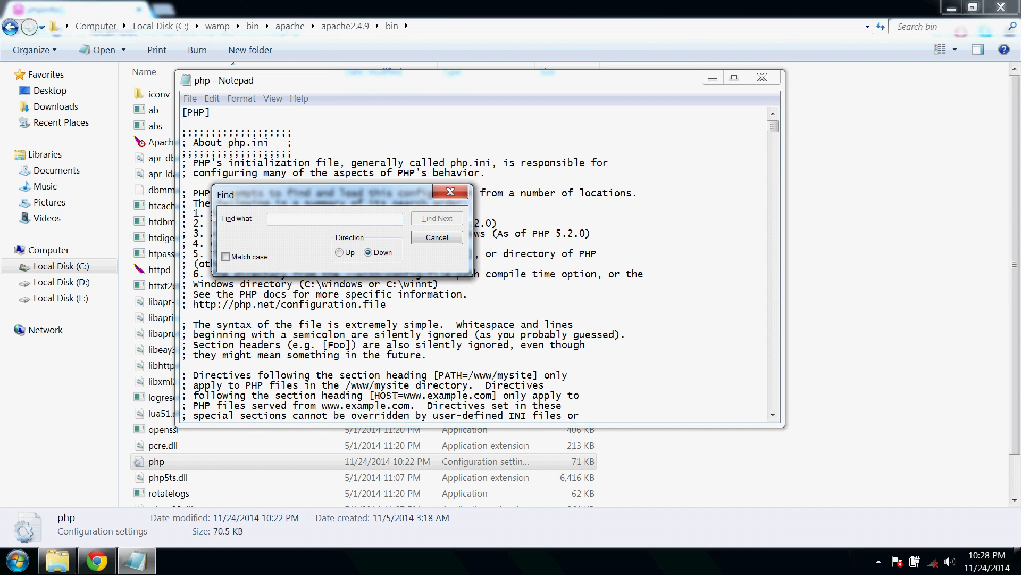
type("p")
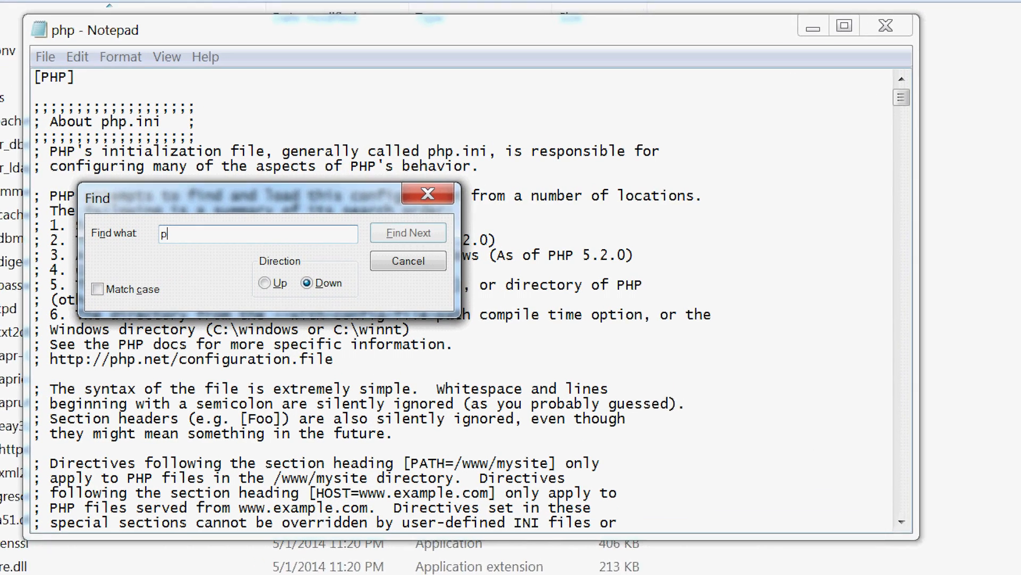
type("ost")
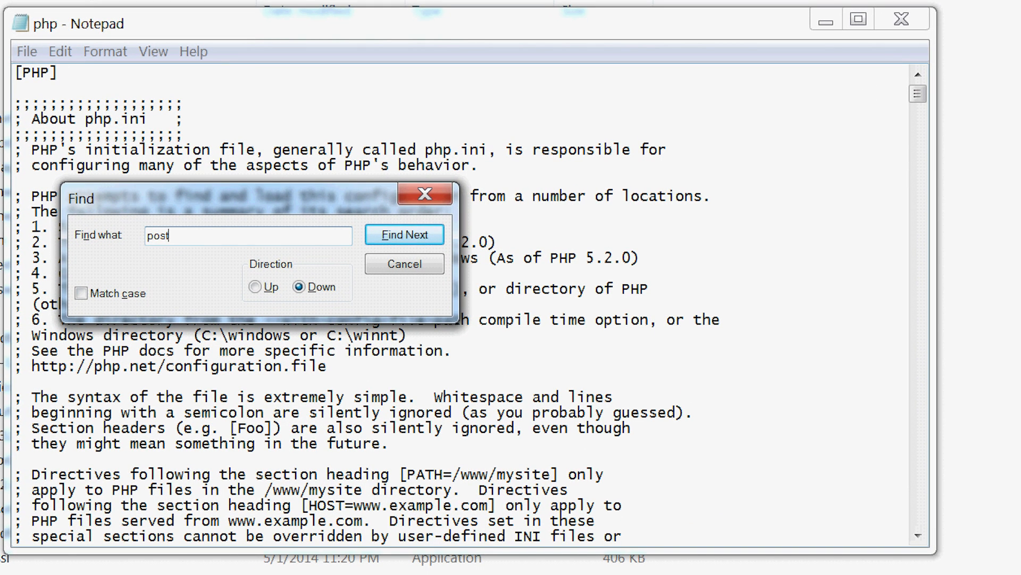
type("_max_")
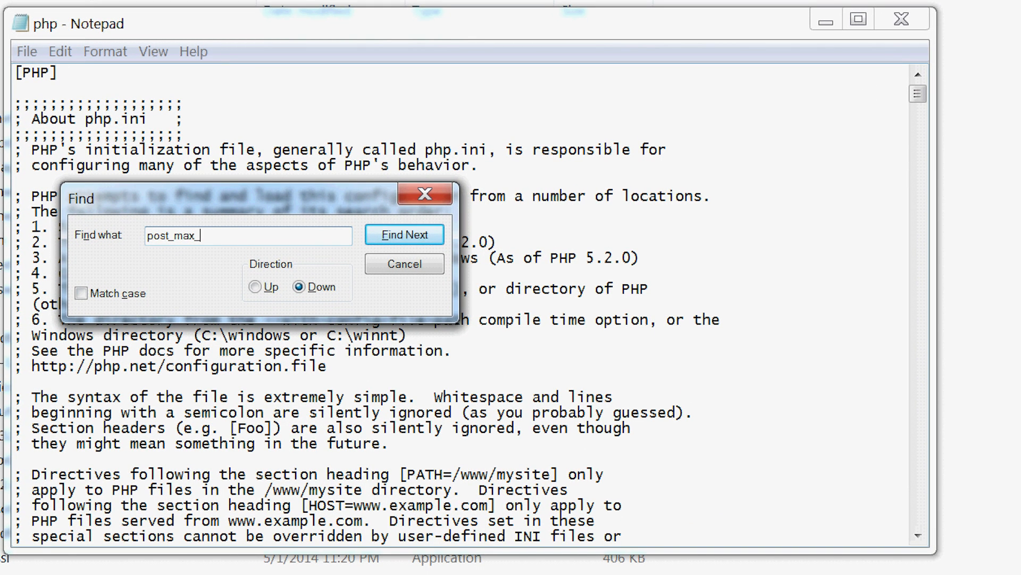
type("size")
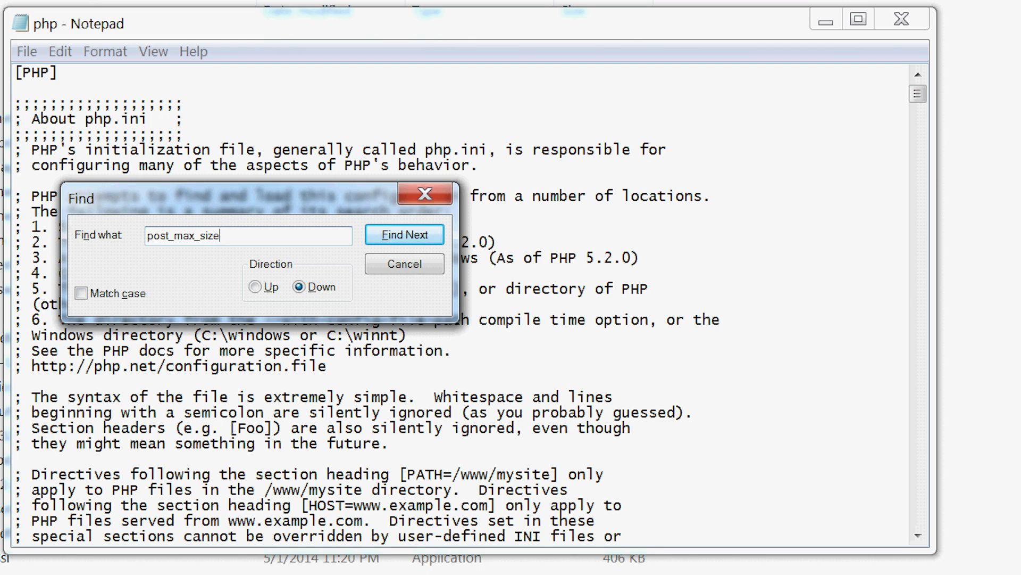
left_click(404, 235)
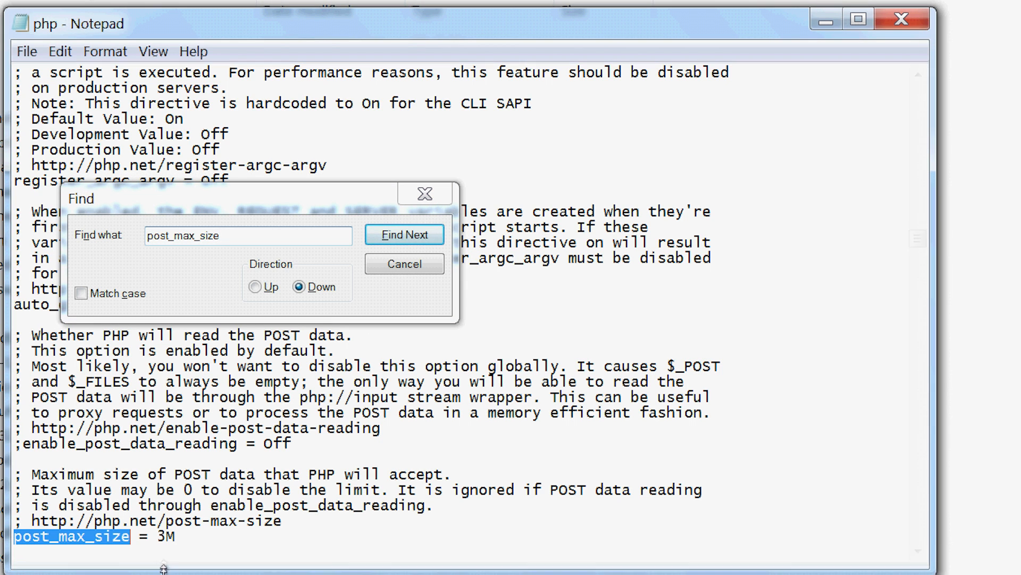
left_click(403, 234)
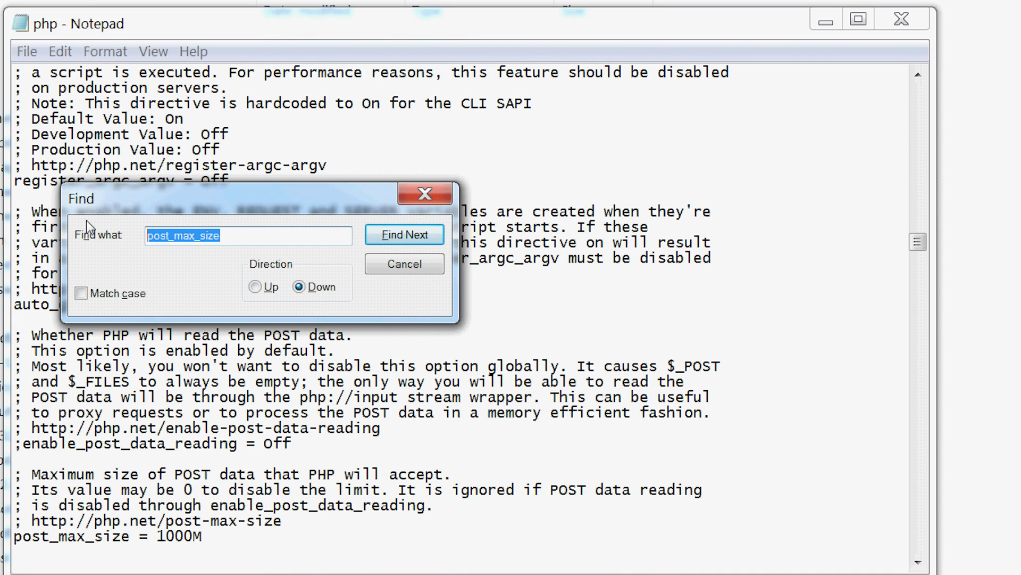
Find upload_max_filesize, set it to 1000M, and close php.ini
type("upload_m")
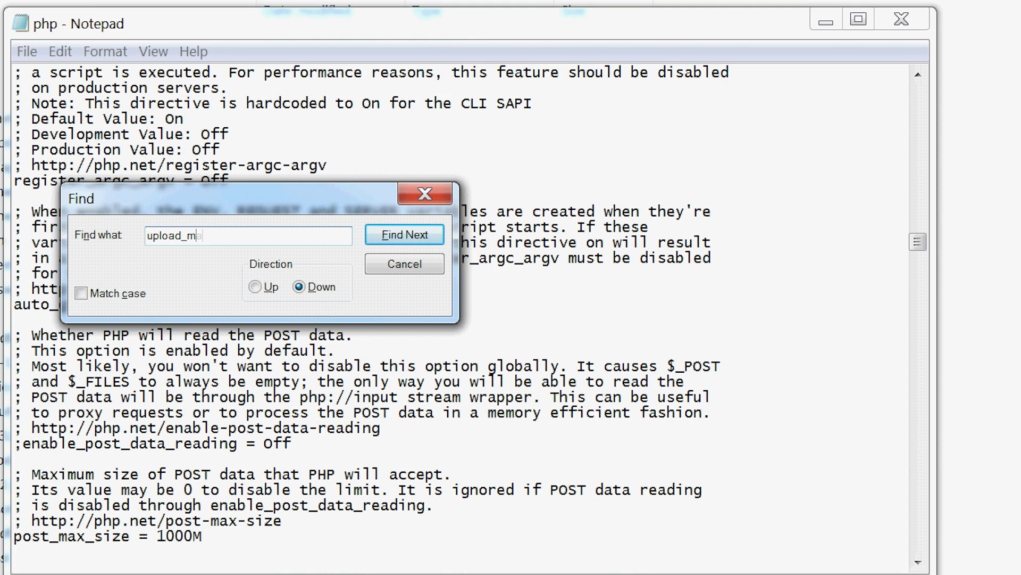
type("ax_")
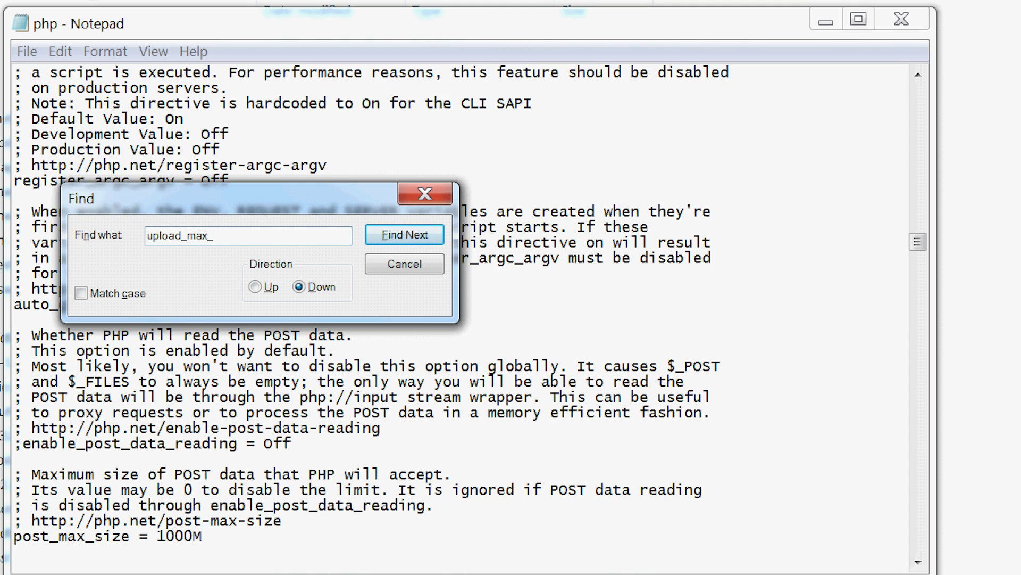
type("filesize")
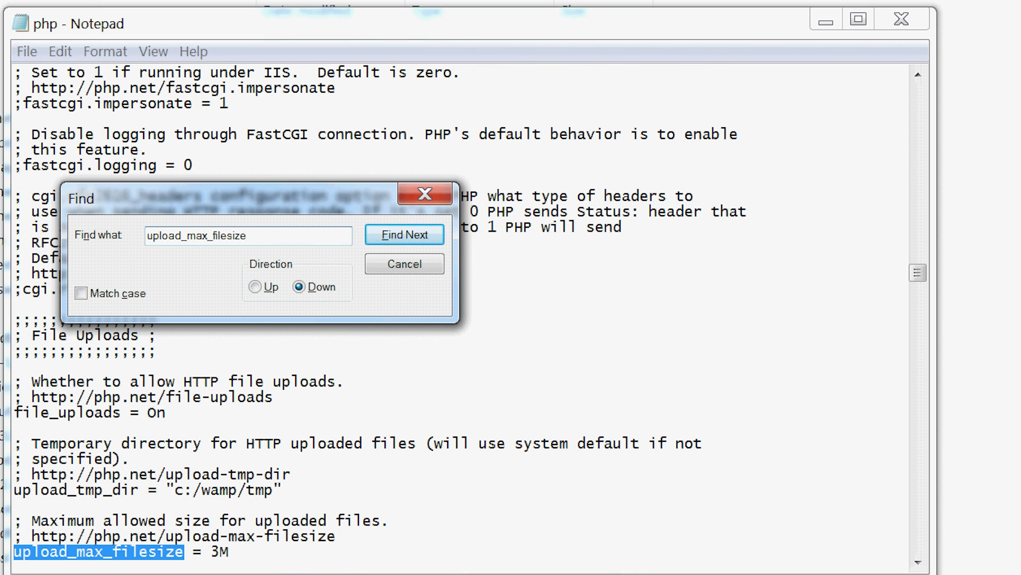
left_click(404, 263)
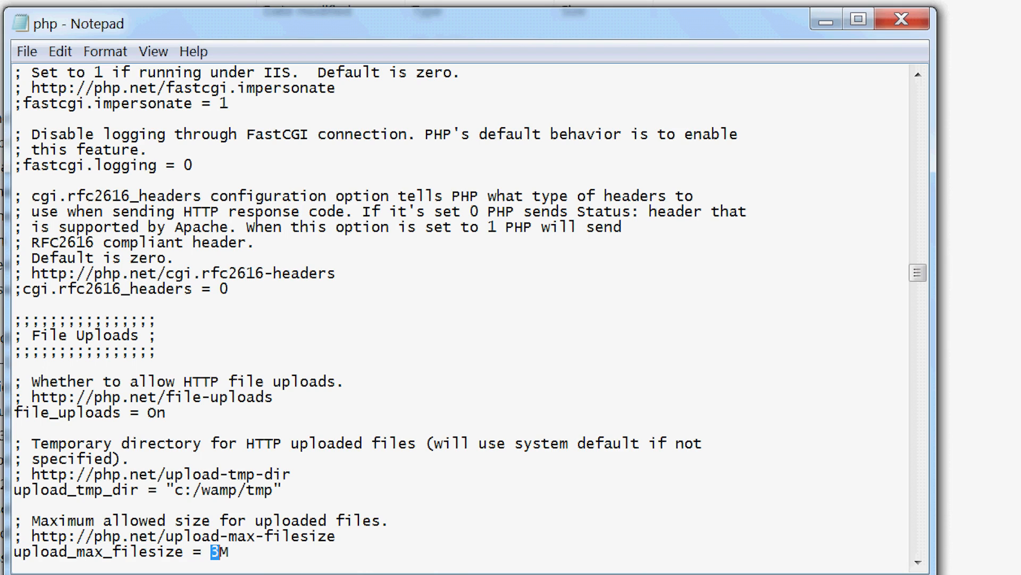
type("1000")
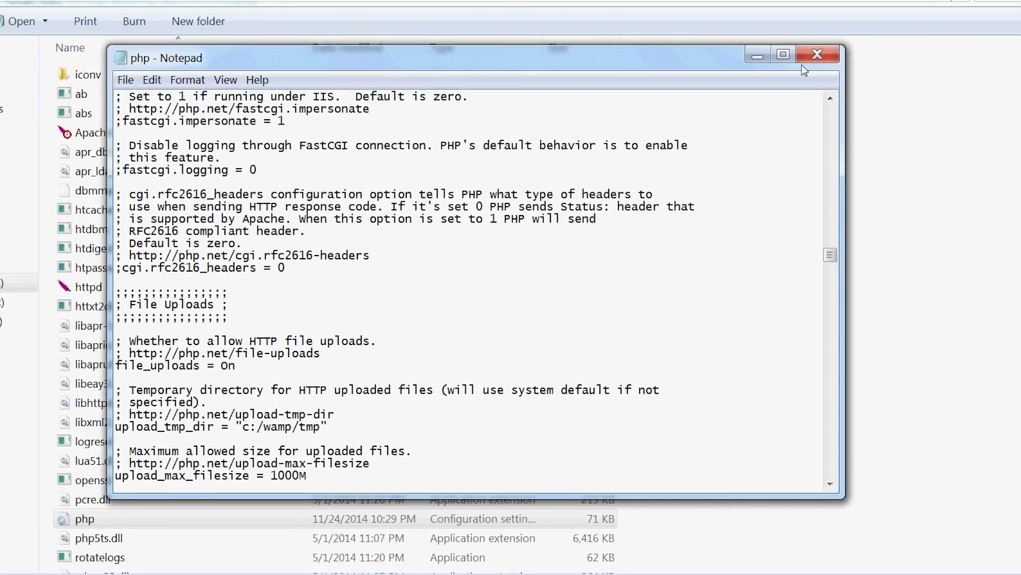
left_click(818, 54)
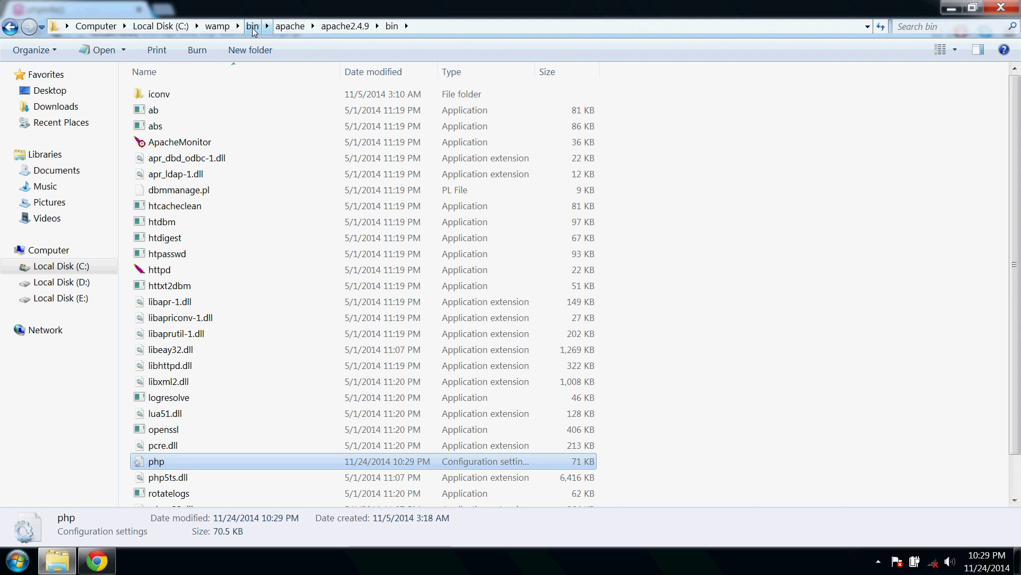
Open php.ini from the C:\wamp\bin\php\php5.5.12 folder
left_click(253, 26)
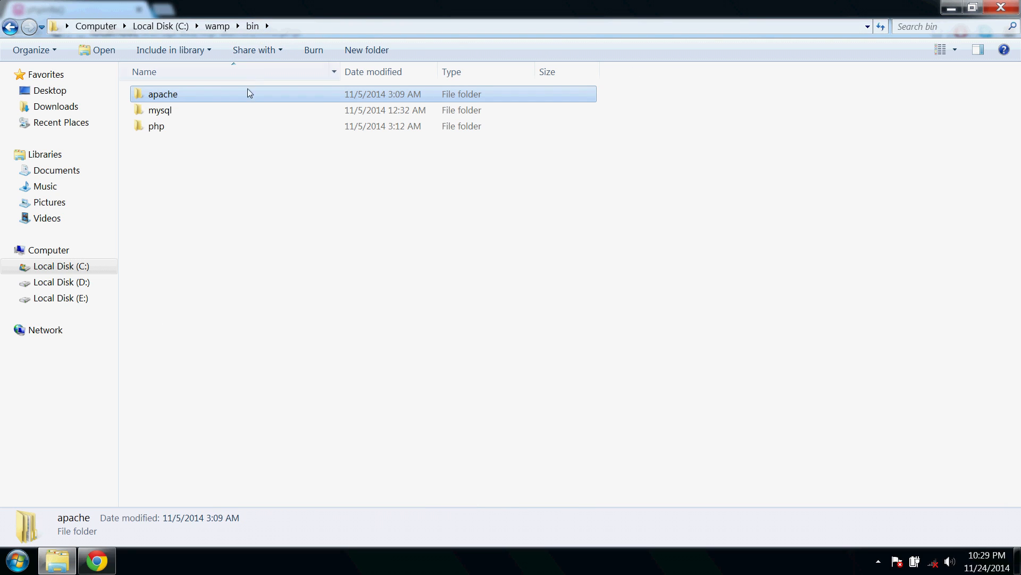
double_click(156, 125)
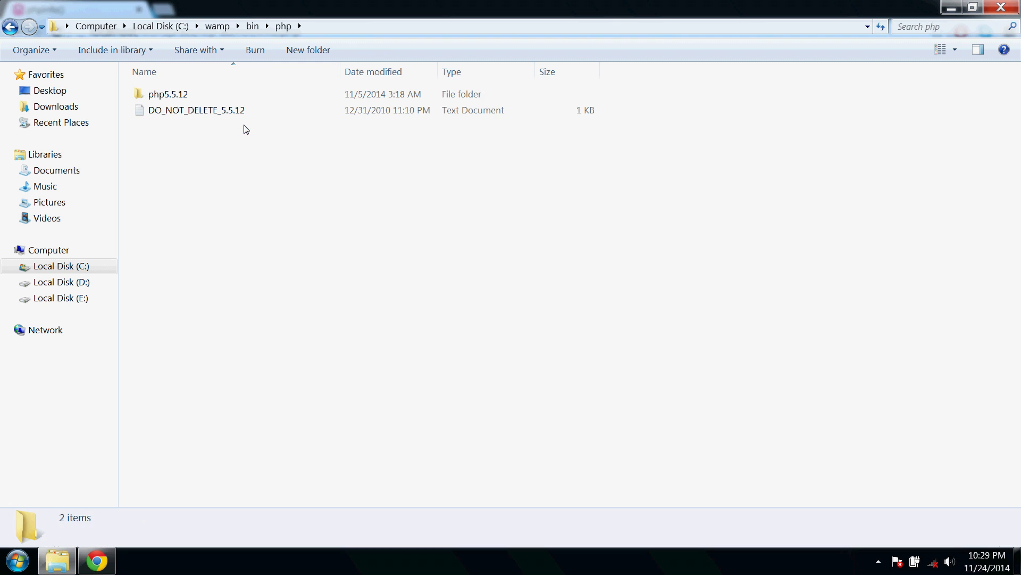
double_click(167, 94)
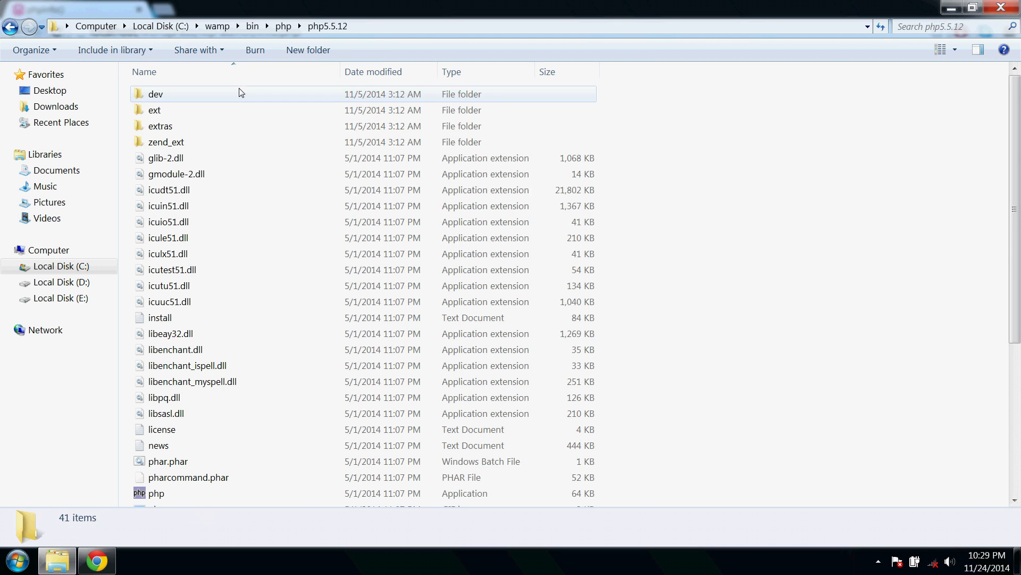
left_click(157, 450)
type("post_max_size")
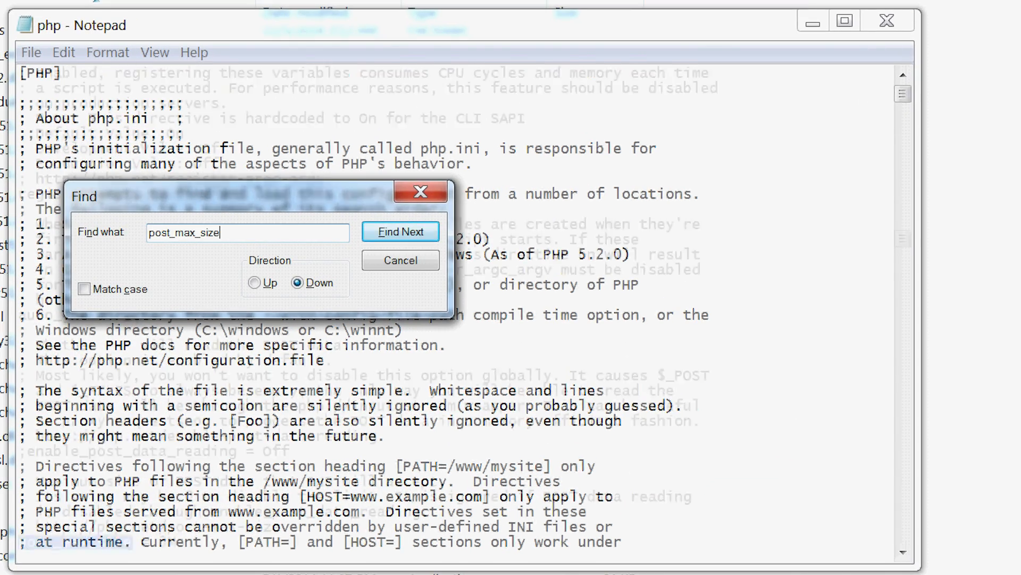
Find post_max_size and upload_max_filesize and change their values to 1000M
left_click(400, 231)
type("upload_max")
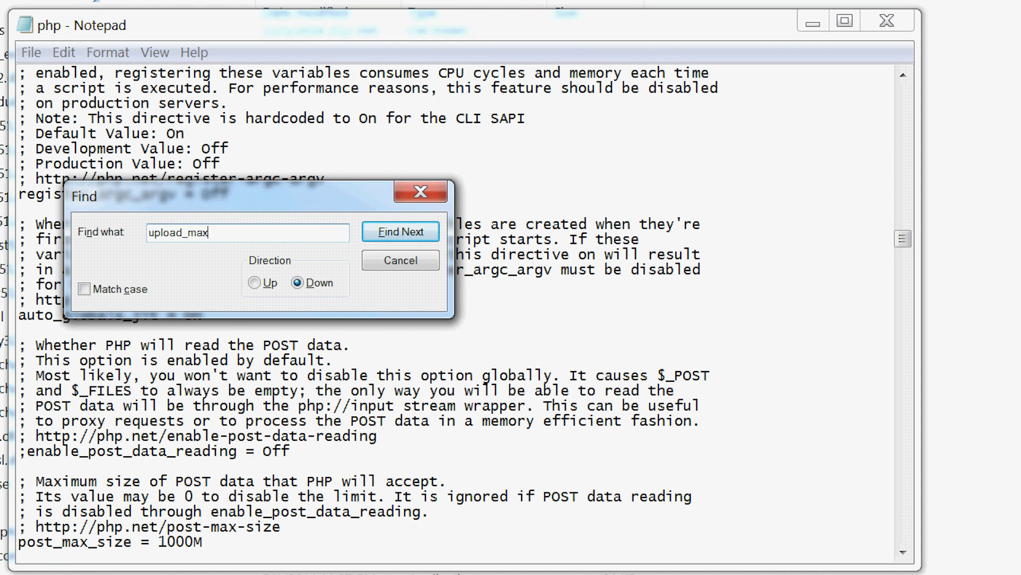
left_click(400, 232)
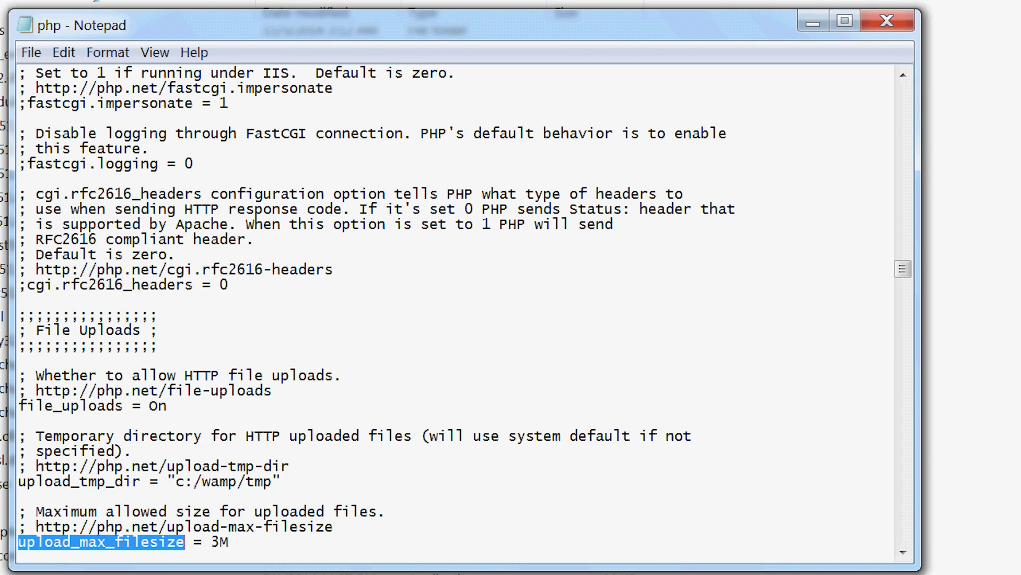
type("1000")
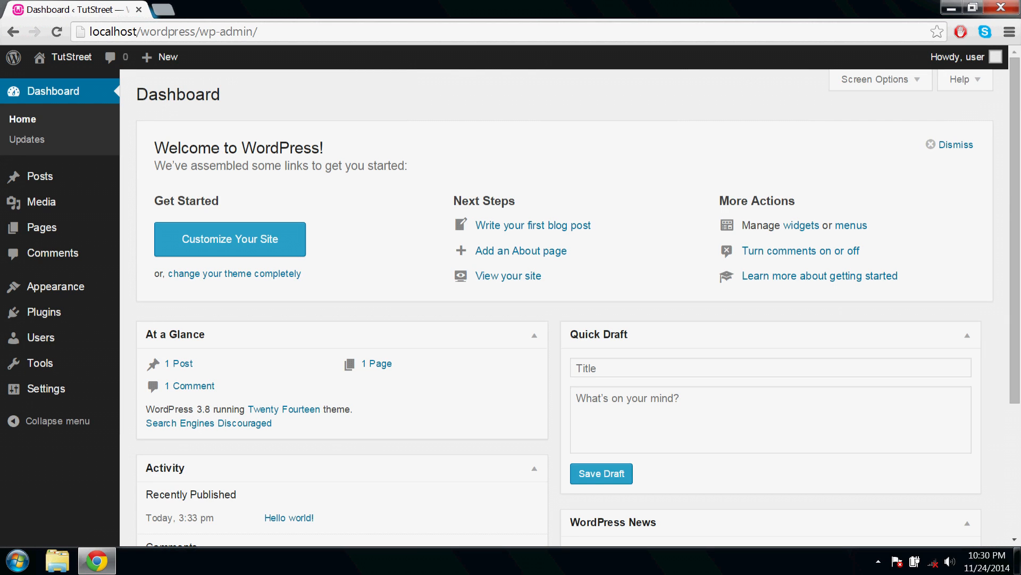
mouse_move(42, 202)
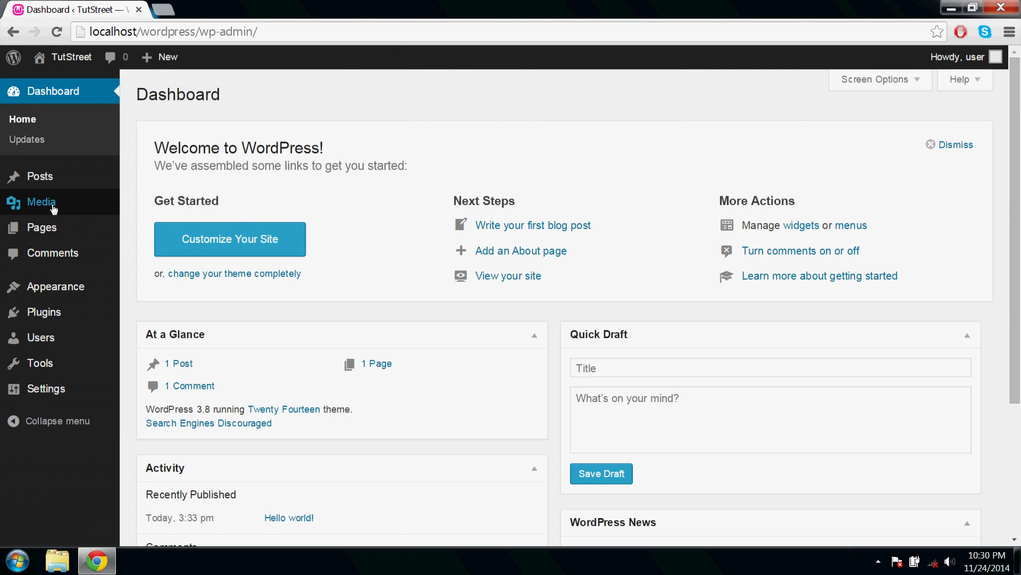
Open Media > Add New to check the maximum upload file size
left_click(41, 203)
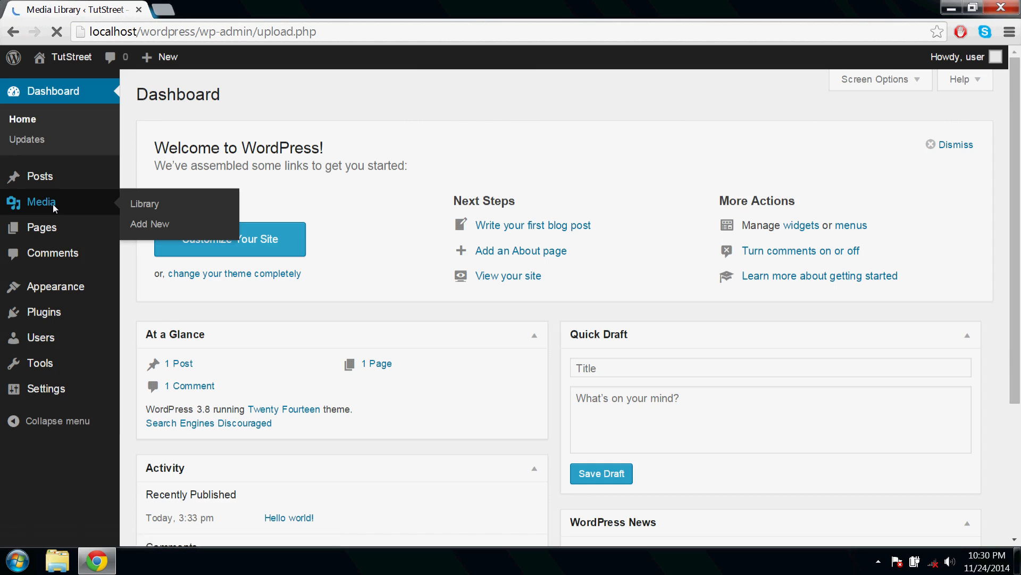
left_click(145, 203)
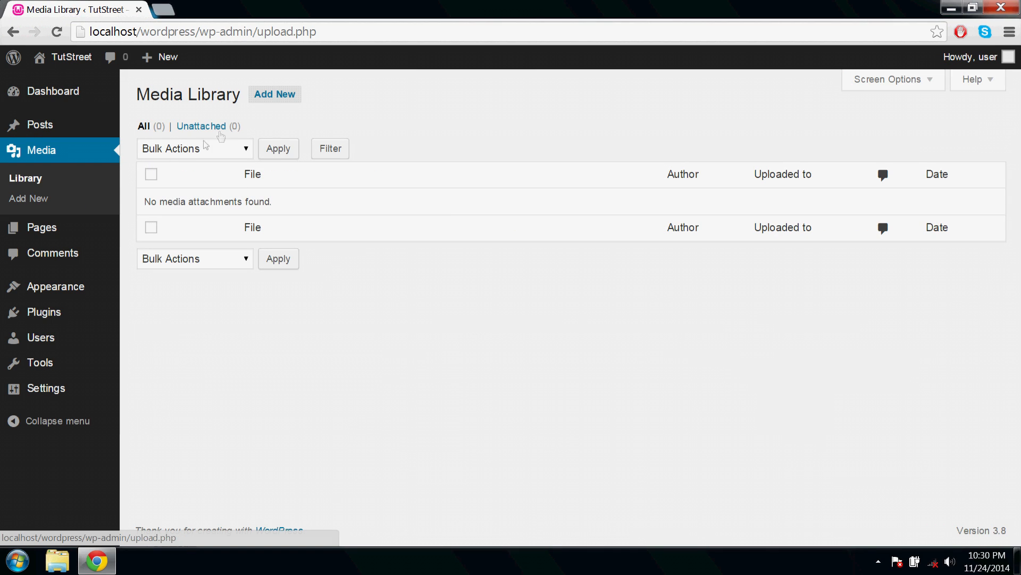
left_click(275, 94)
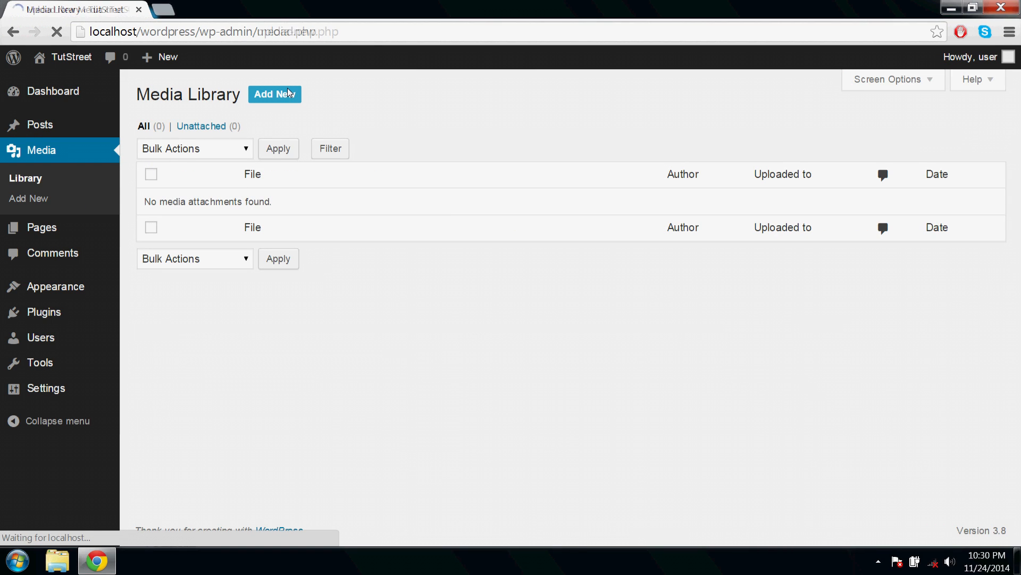
left_click(275, 94)
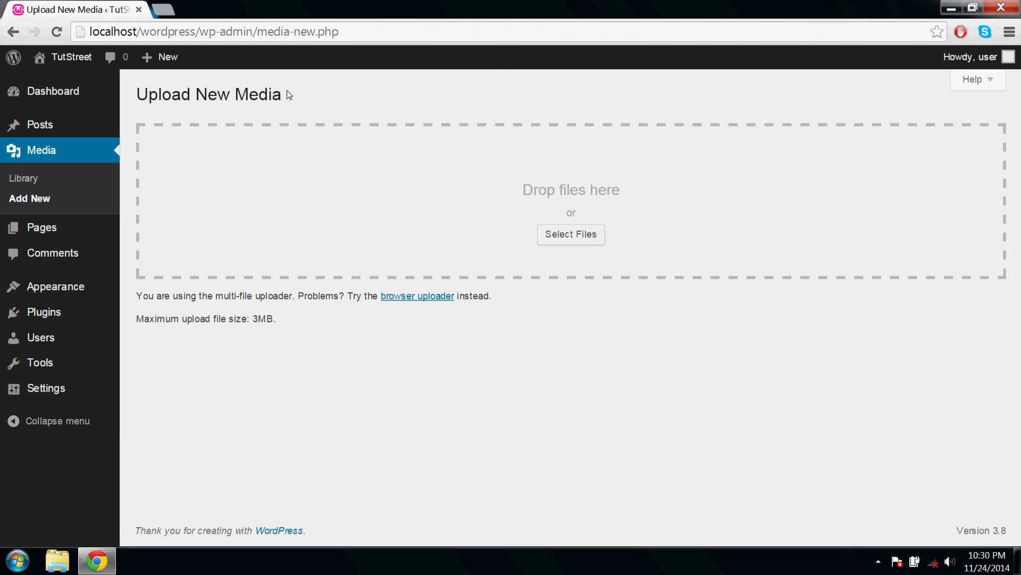
mouse_move(288, 96)
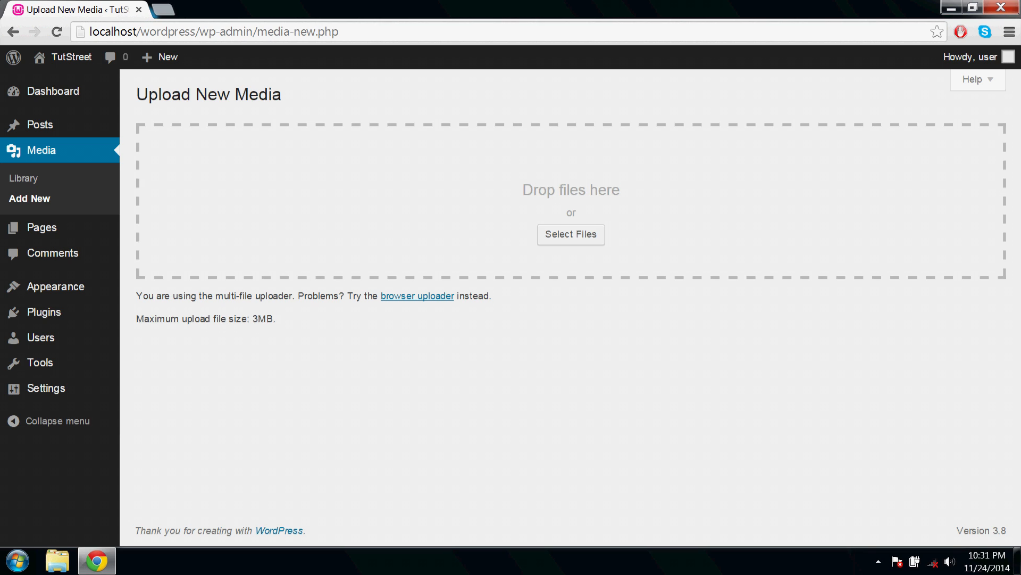
mouse_move(468, 404)
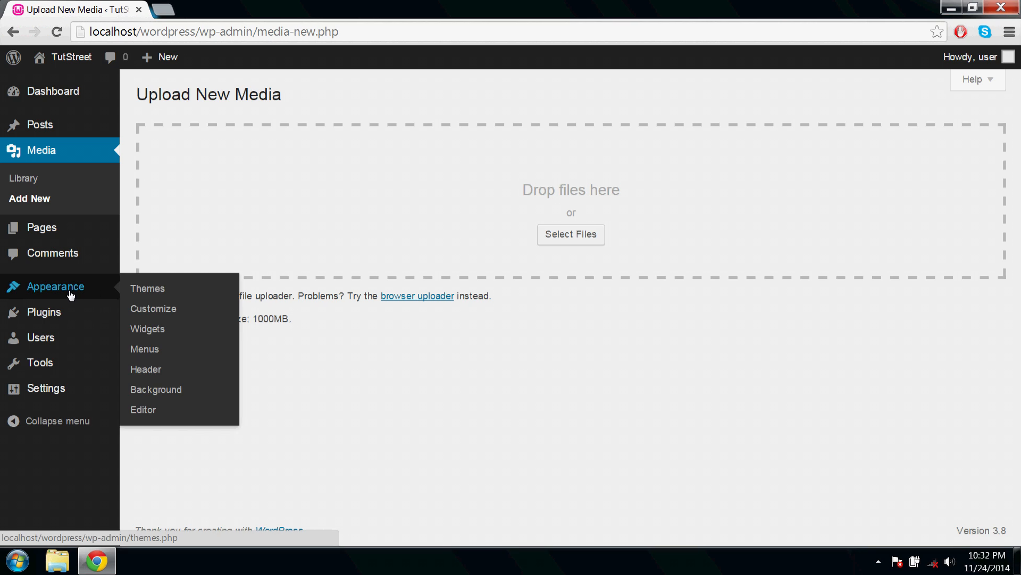
Upload and install 'novus wp theme.zip' from Appearance > Themes, then activate it
left_click(147, 288)
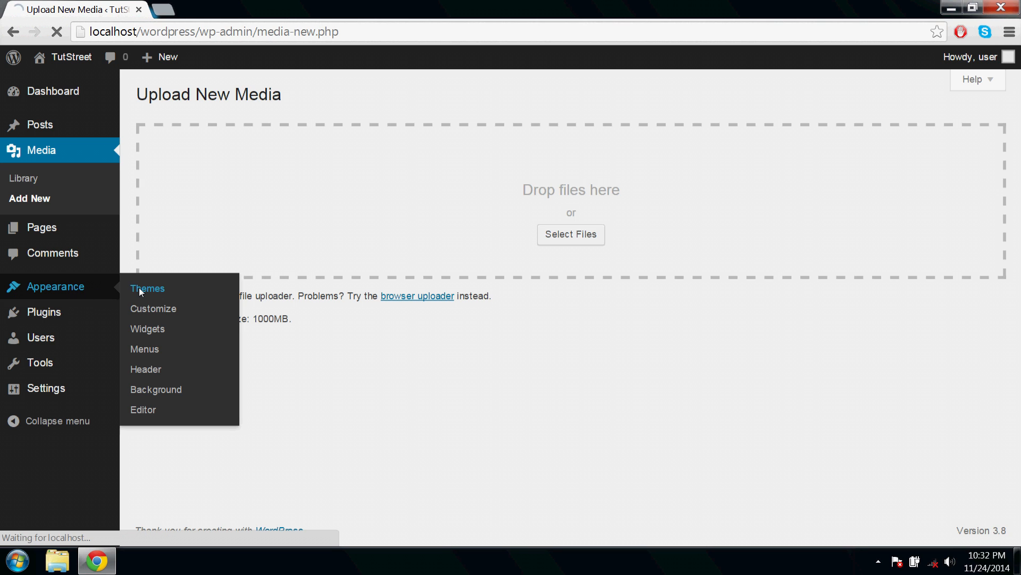
left_click(147, 288)
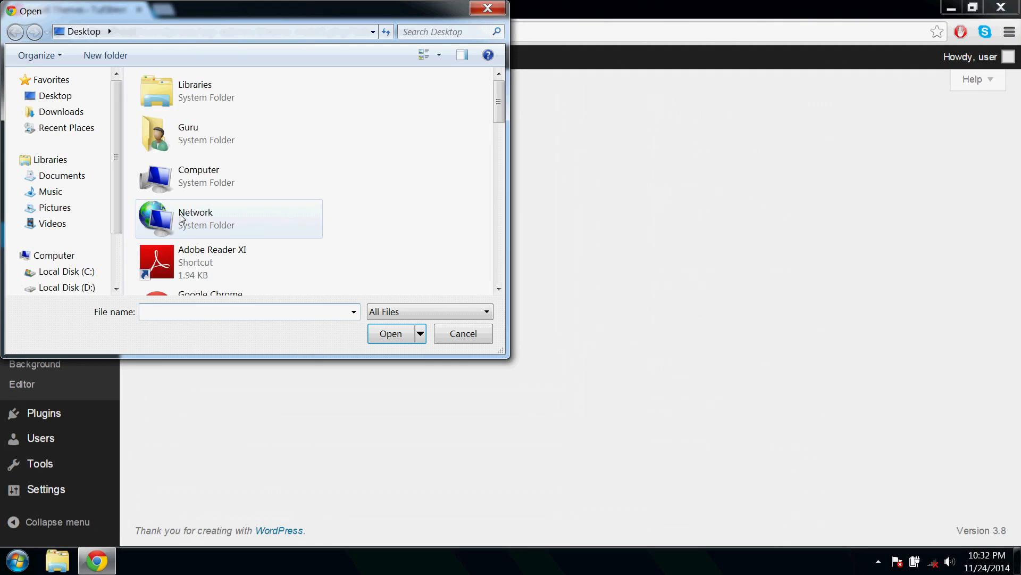
left_click(377, 208)
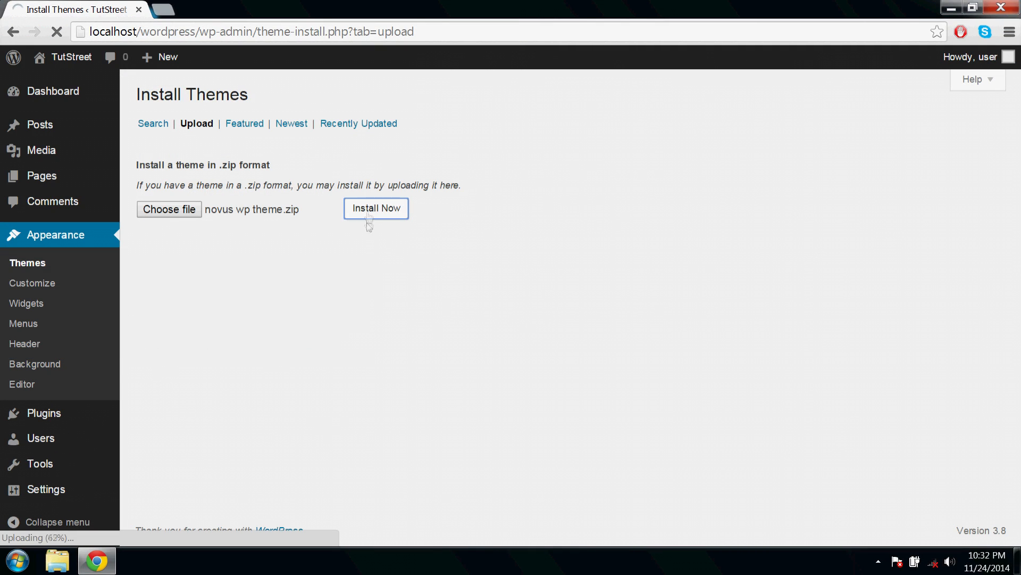
left_click(376, 208)
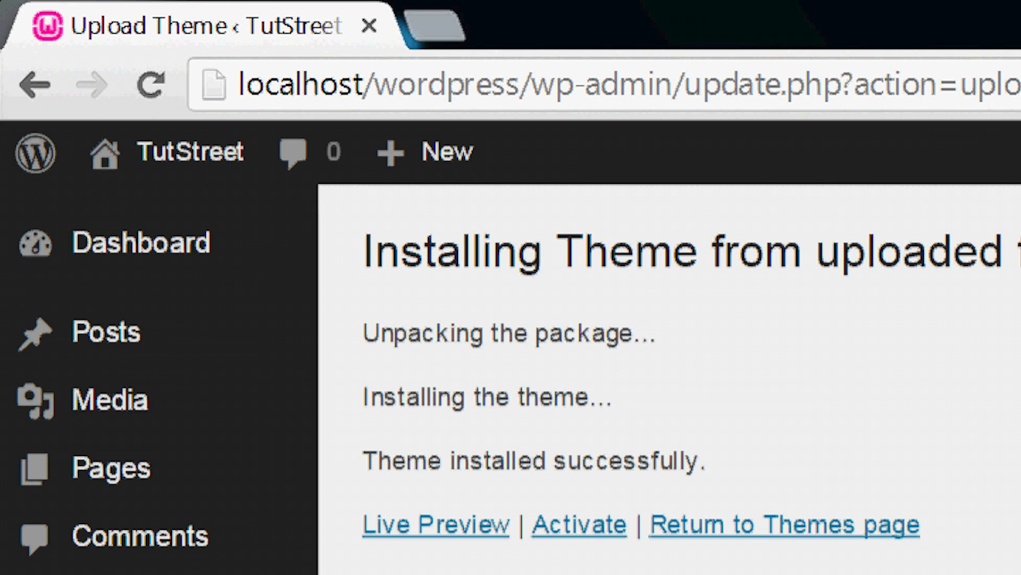
left_click(578, 525)
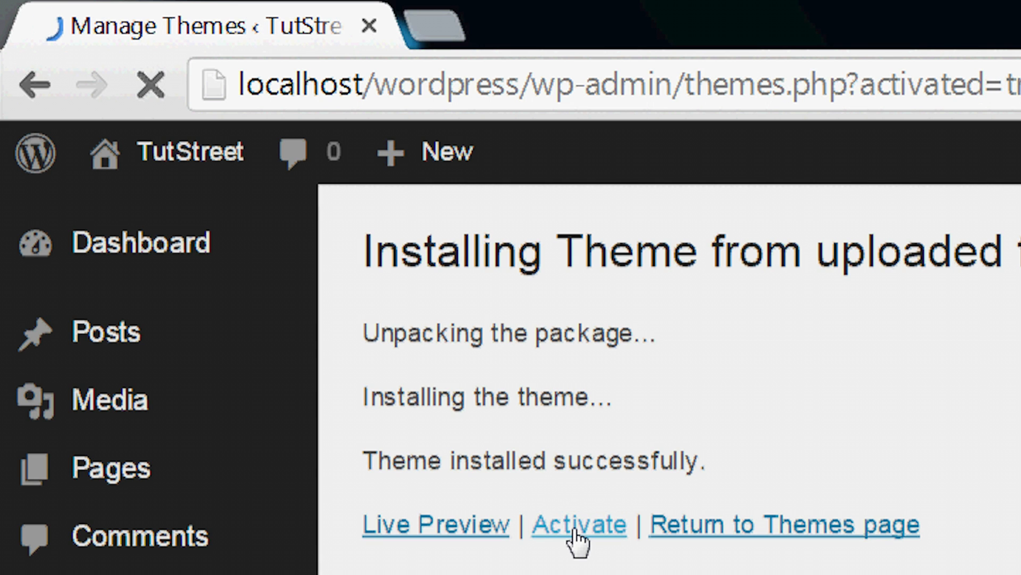
left_click(577, 524)
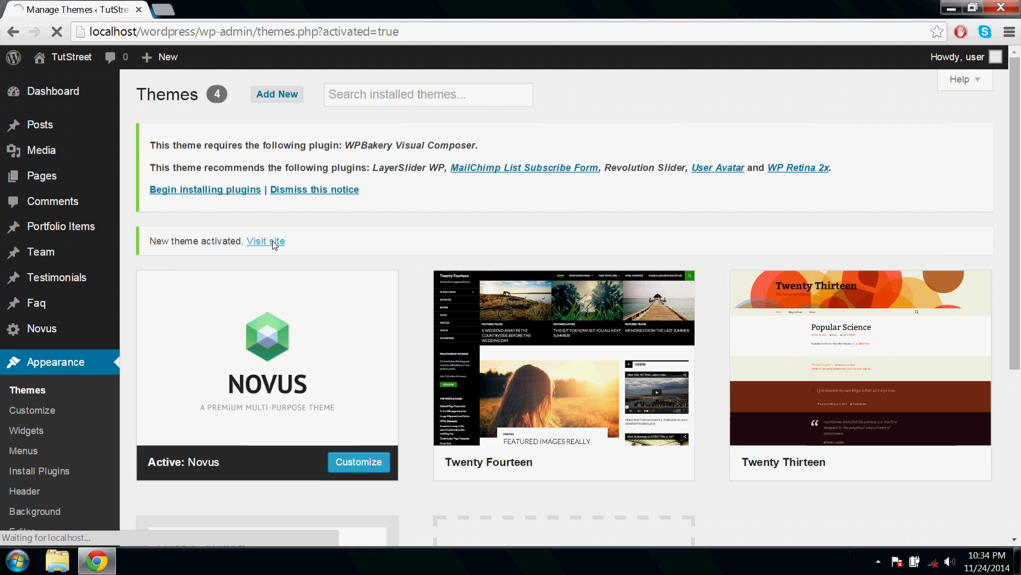
Visit the TutStreet site to view the Novus theme on the front end
left_click(264, 241)
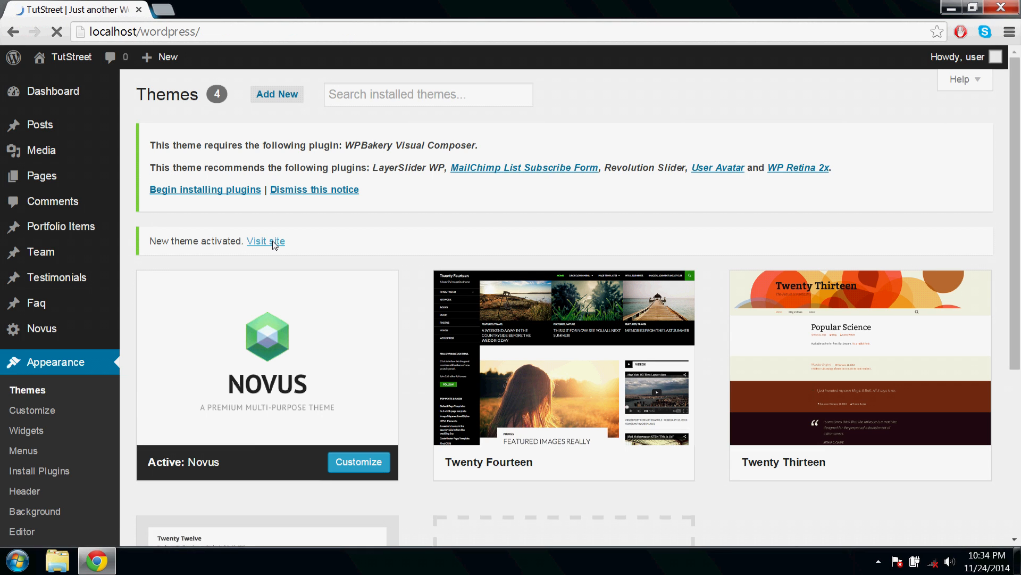
left_click(265, 241)
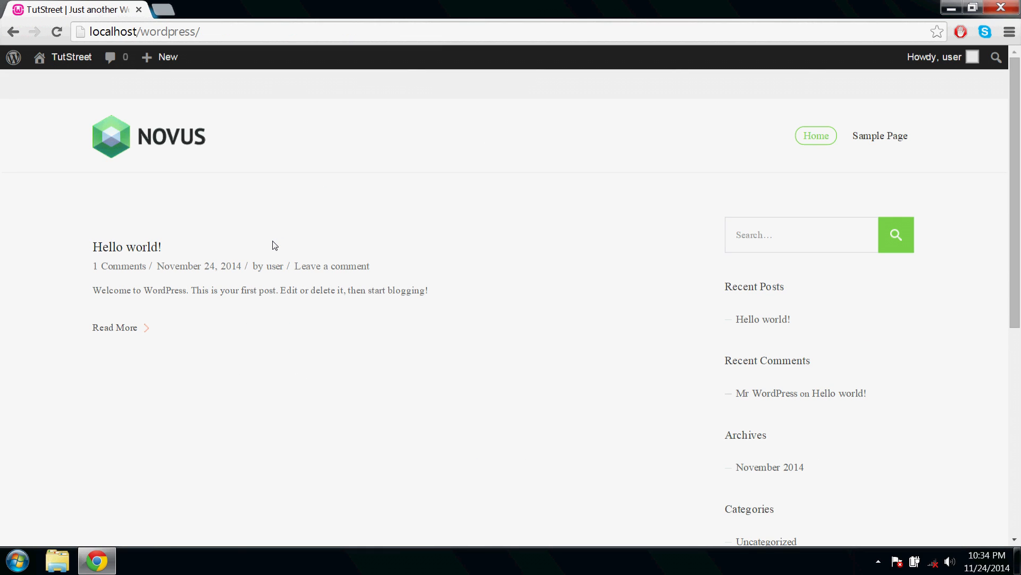